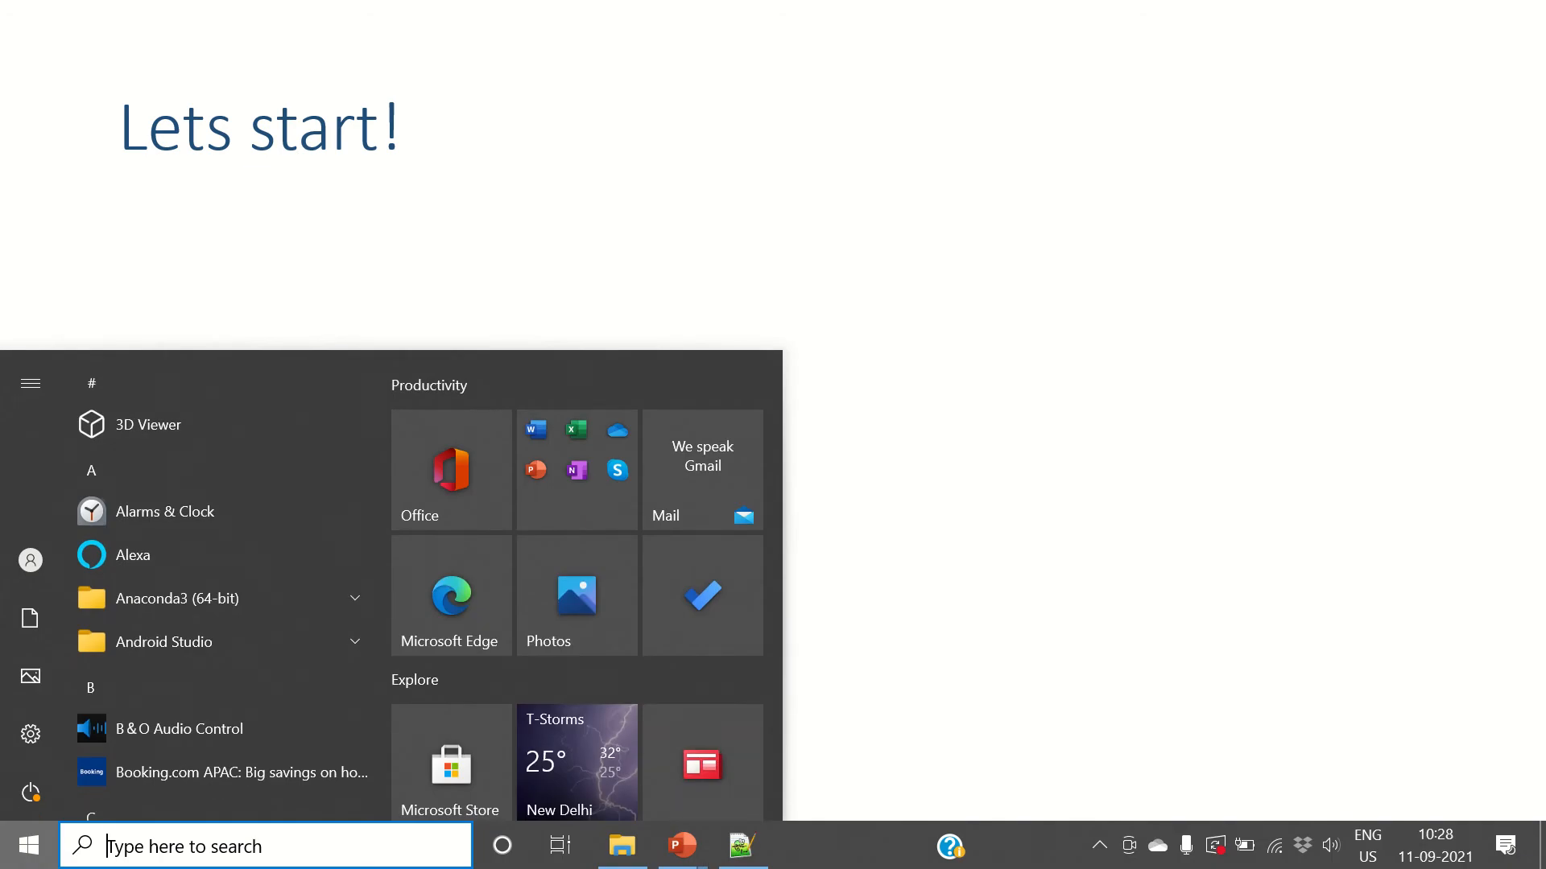
- Search the Start menu for 'add or remove programs' to reach Apps & features
text(add or remove programs)
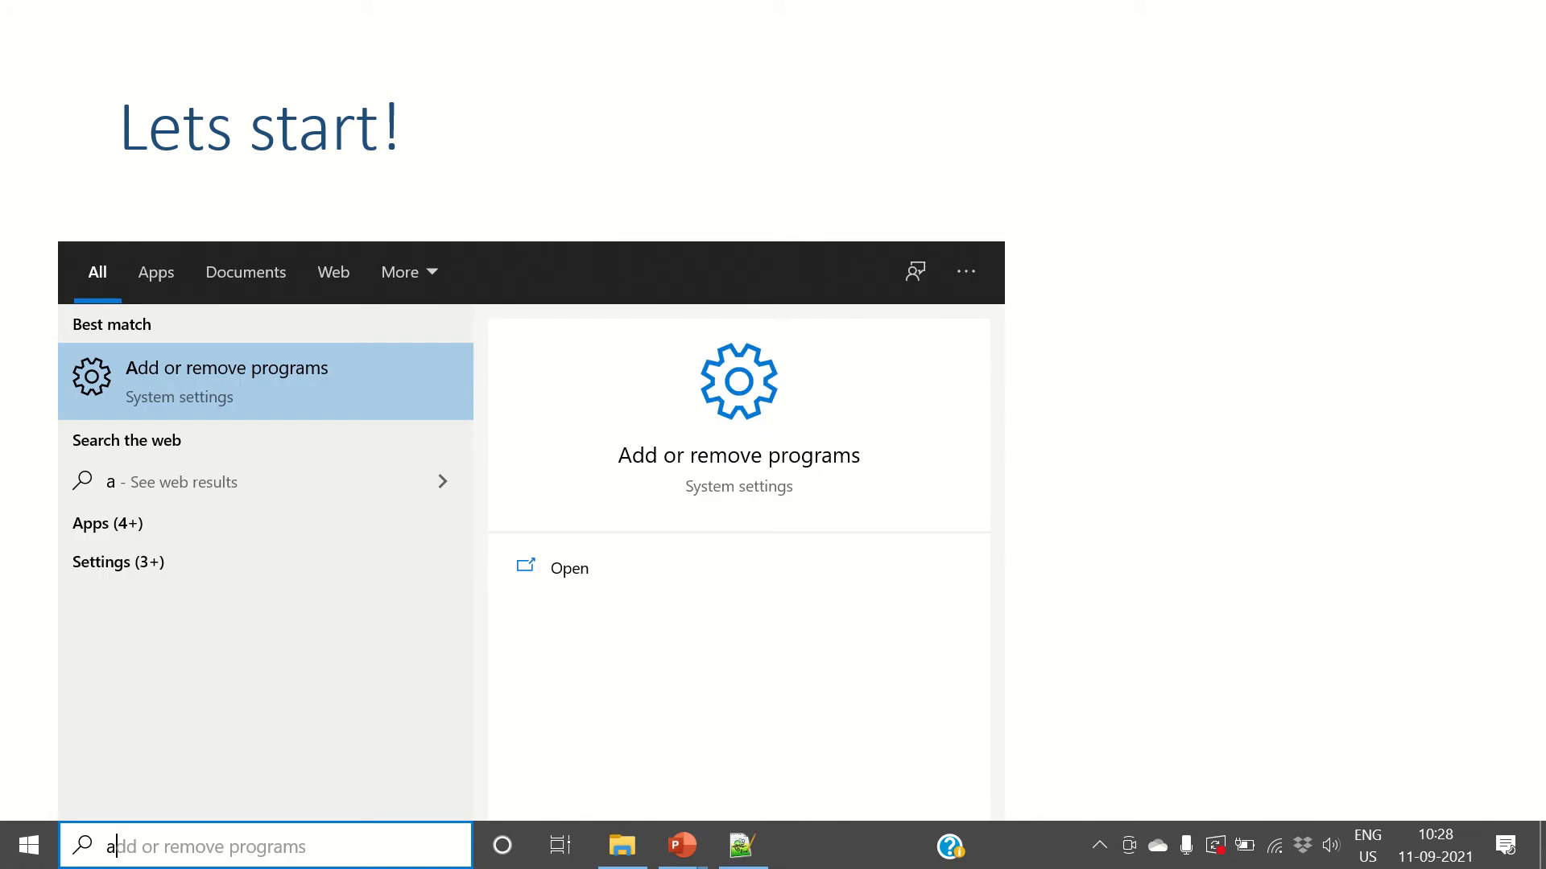
text(dd or remove programs)
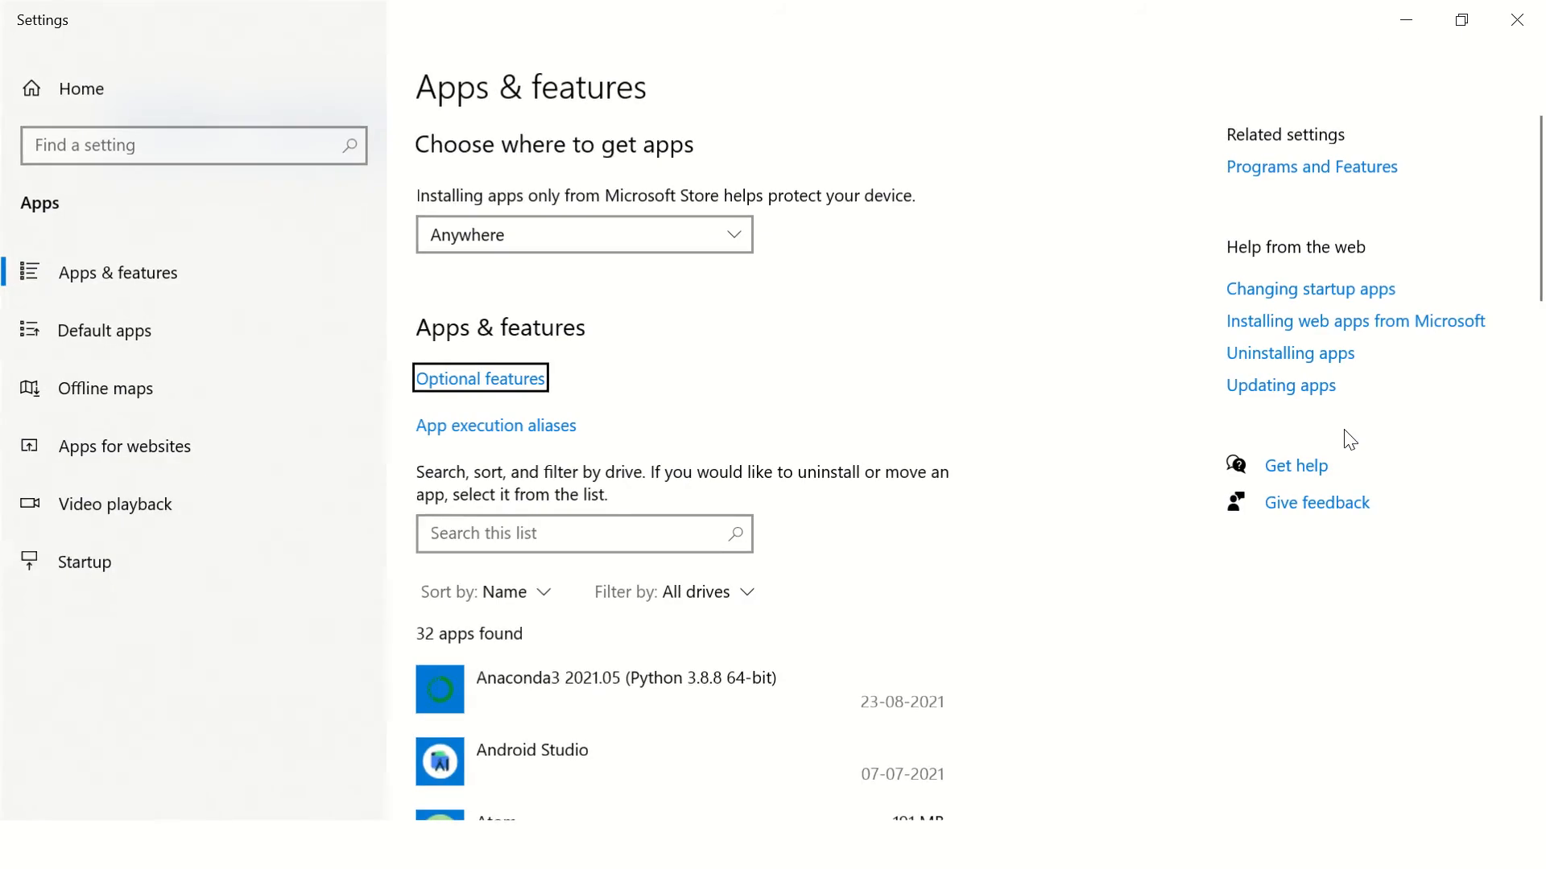
- Filter installed apps for 'note' and uninstall Notepad++, confirming in its uninstaller
click(583, 533)
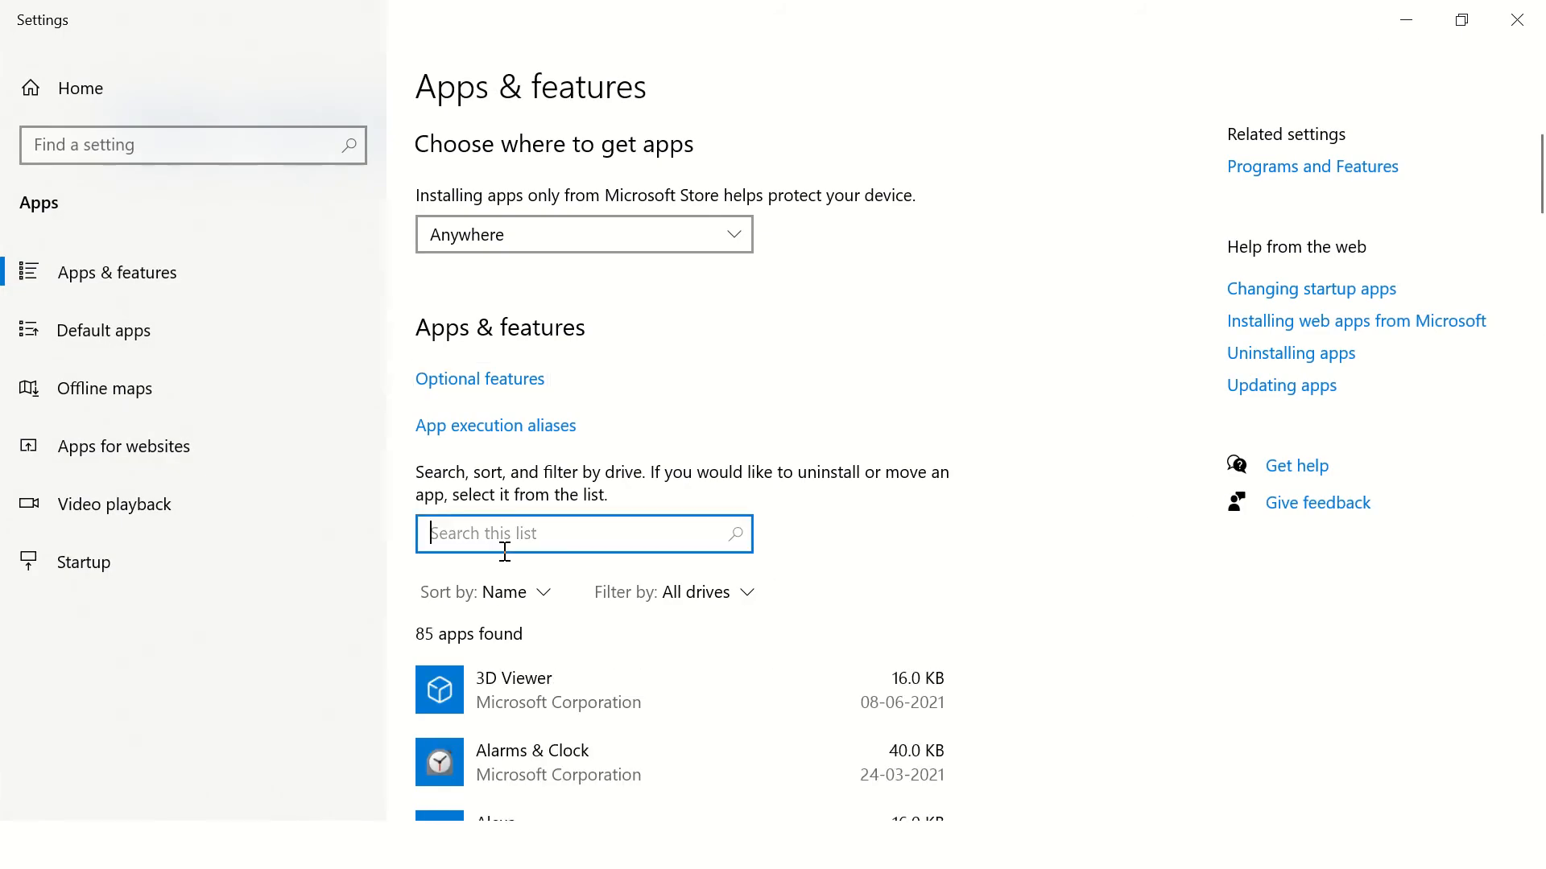
text(note)
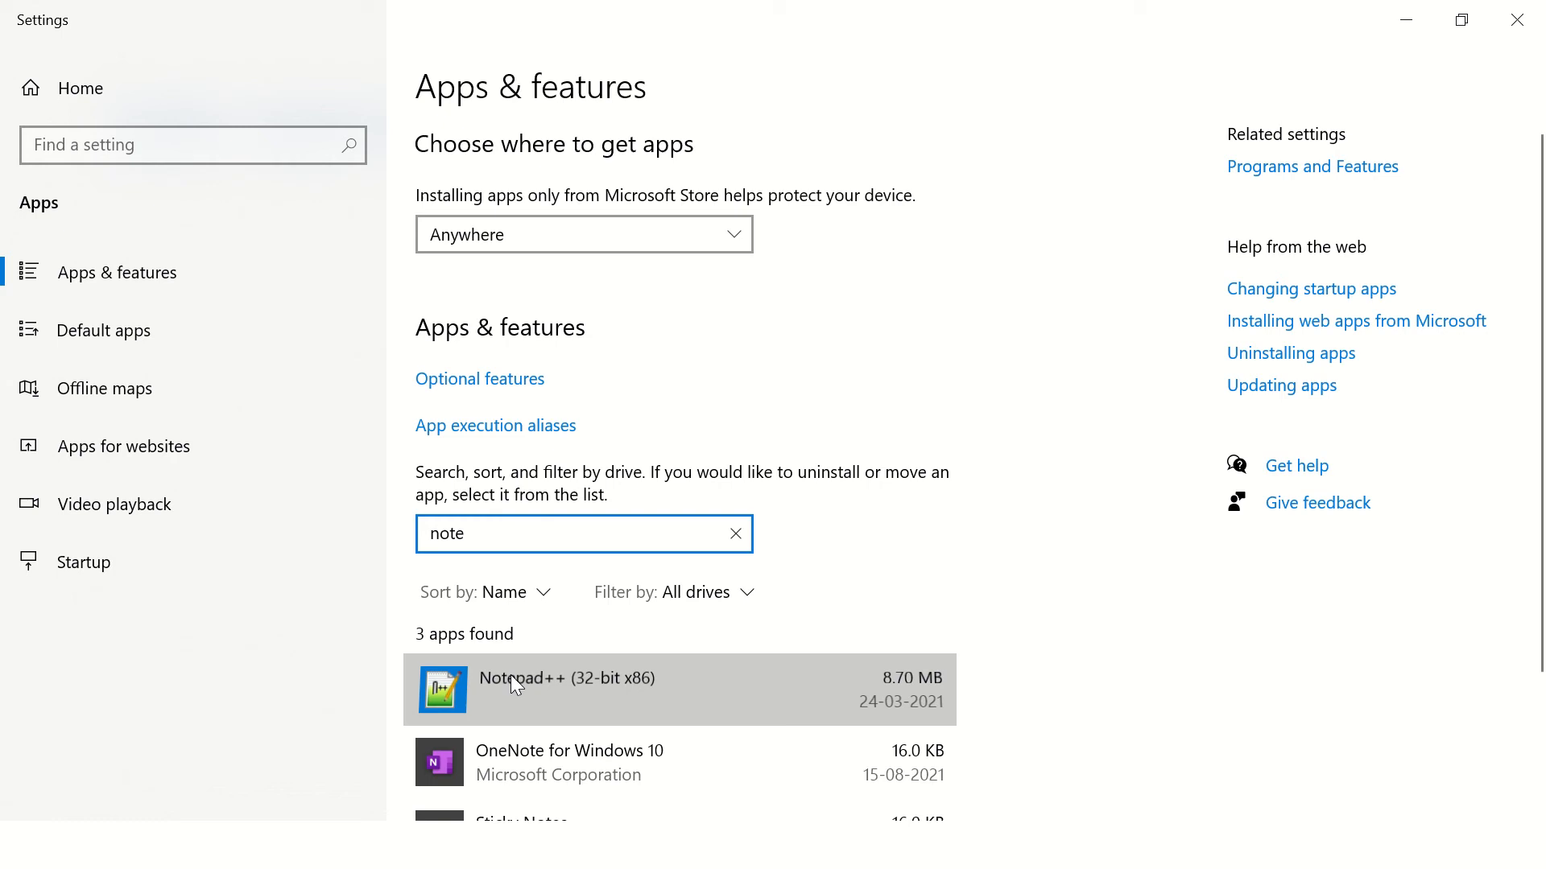
click(565, 689)
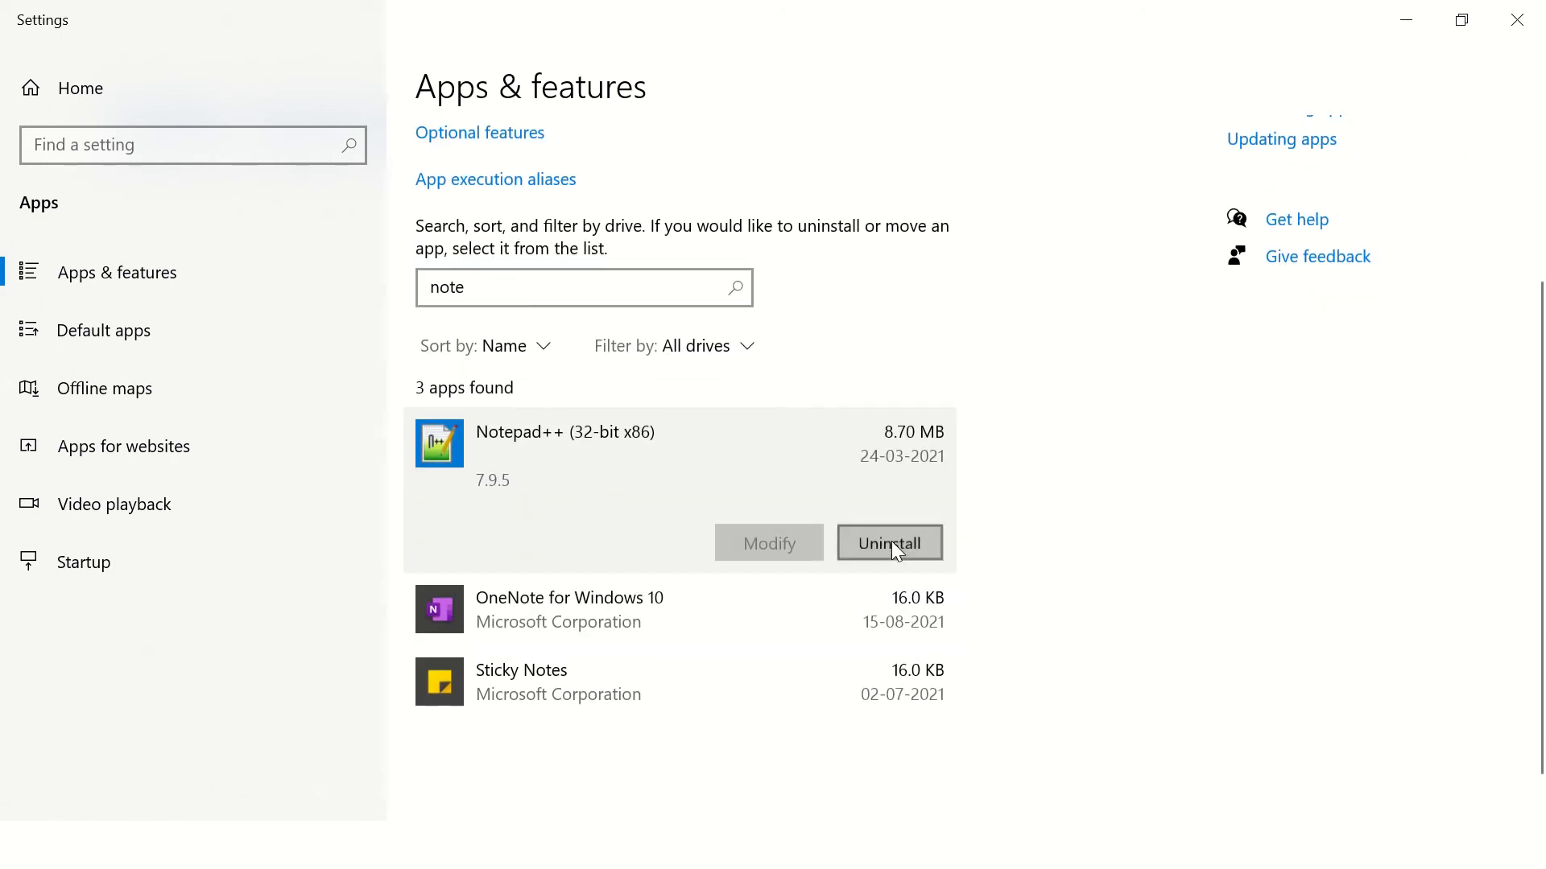
click(887, 542)
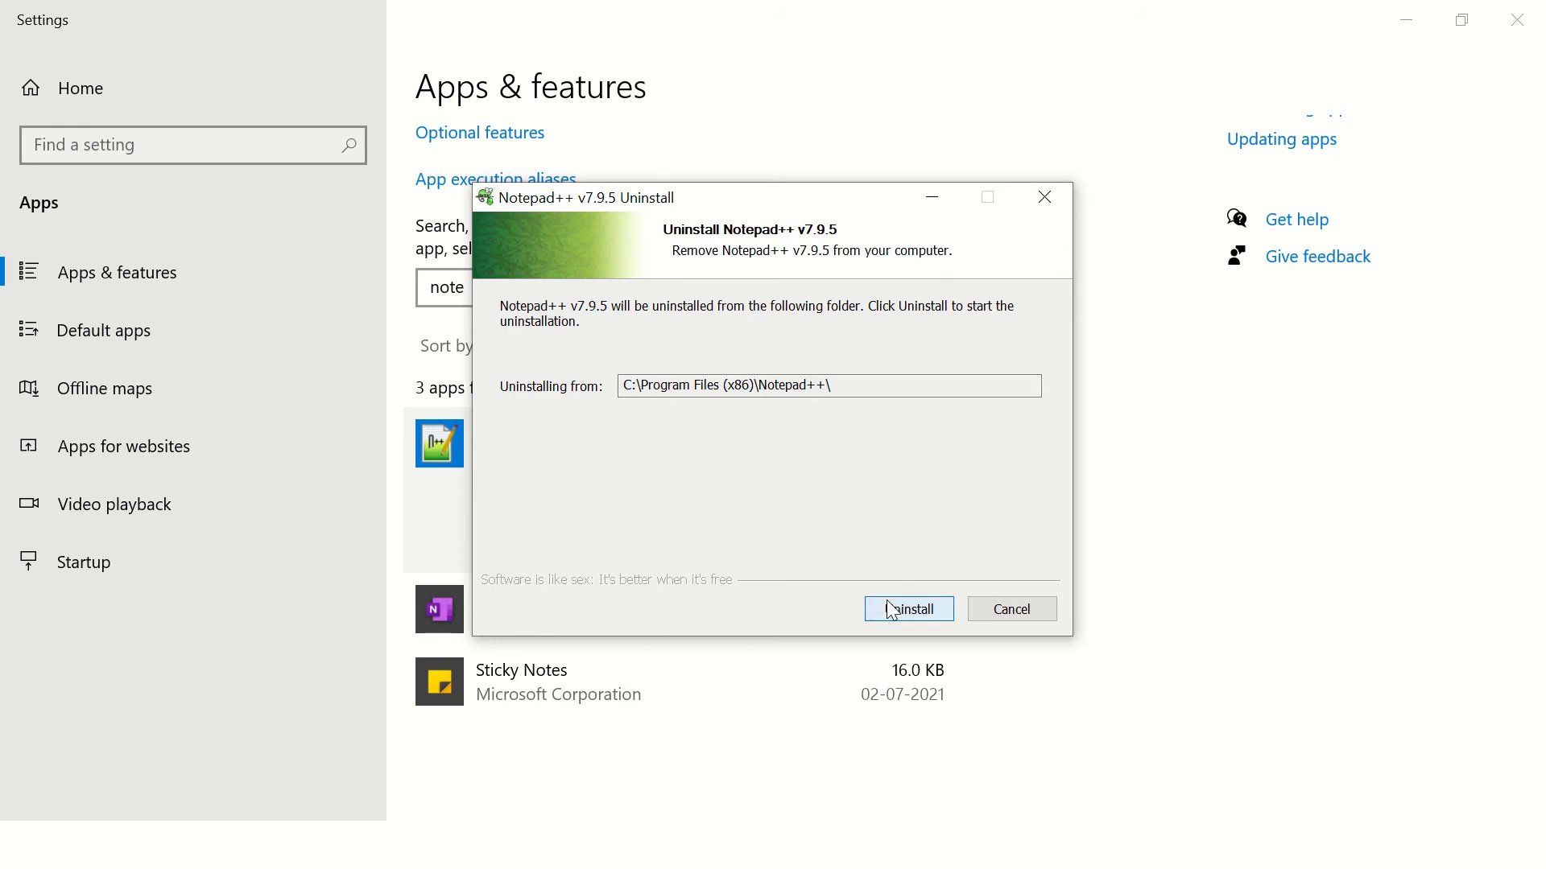
click(908, 609)
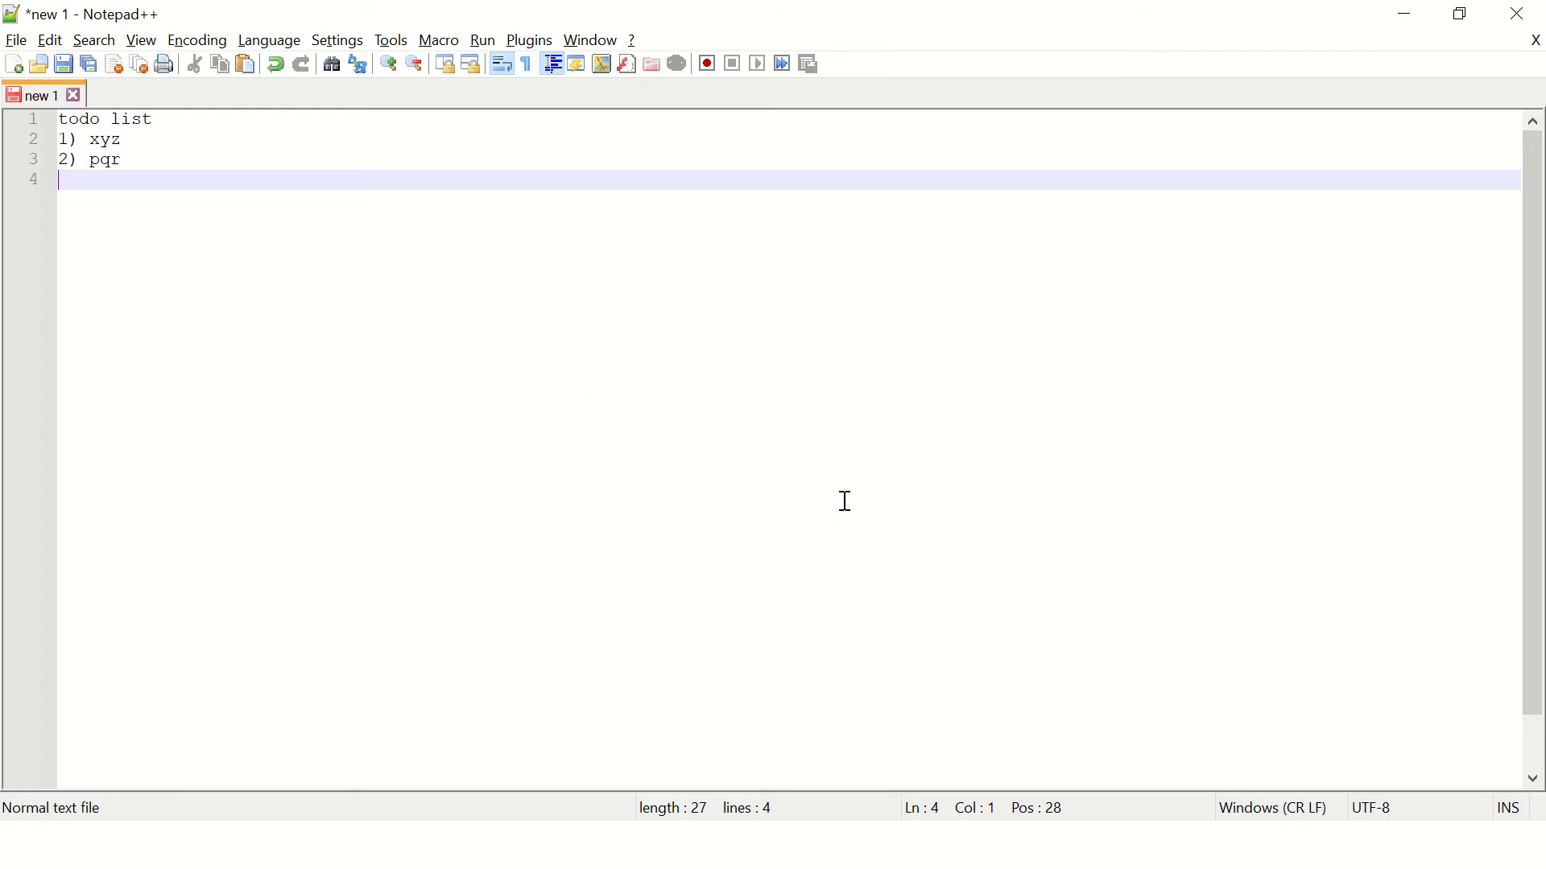
mouse_move(1325, 149)
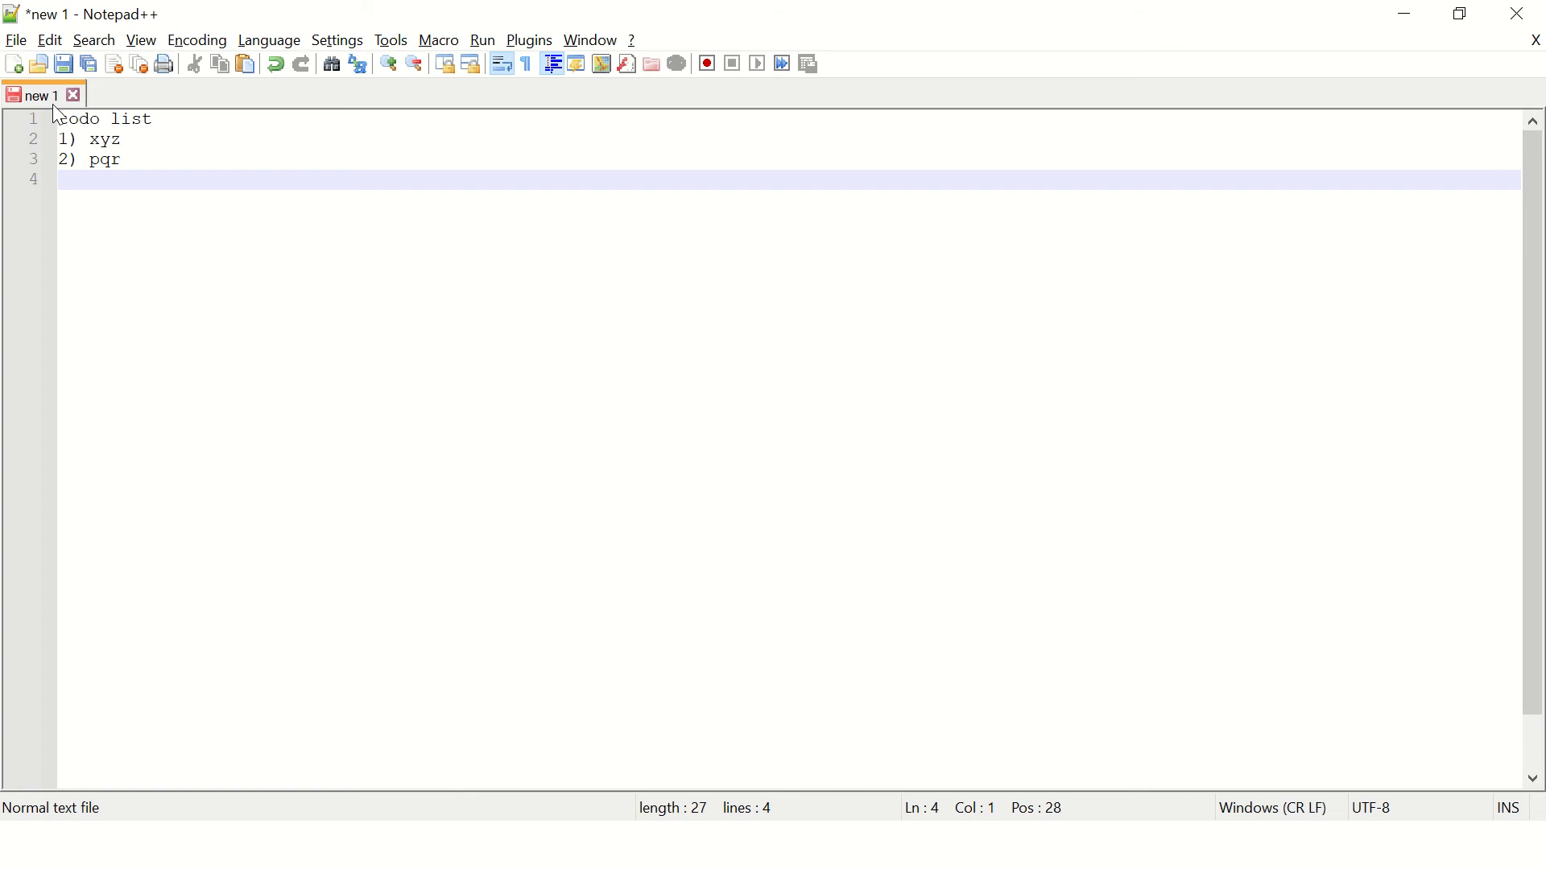
- Select all the todo list text and close the todo list document
key(ctrl+a)
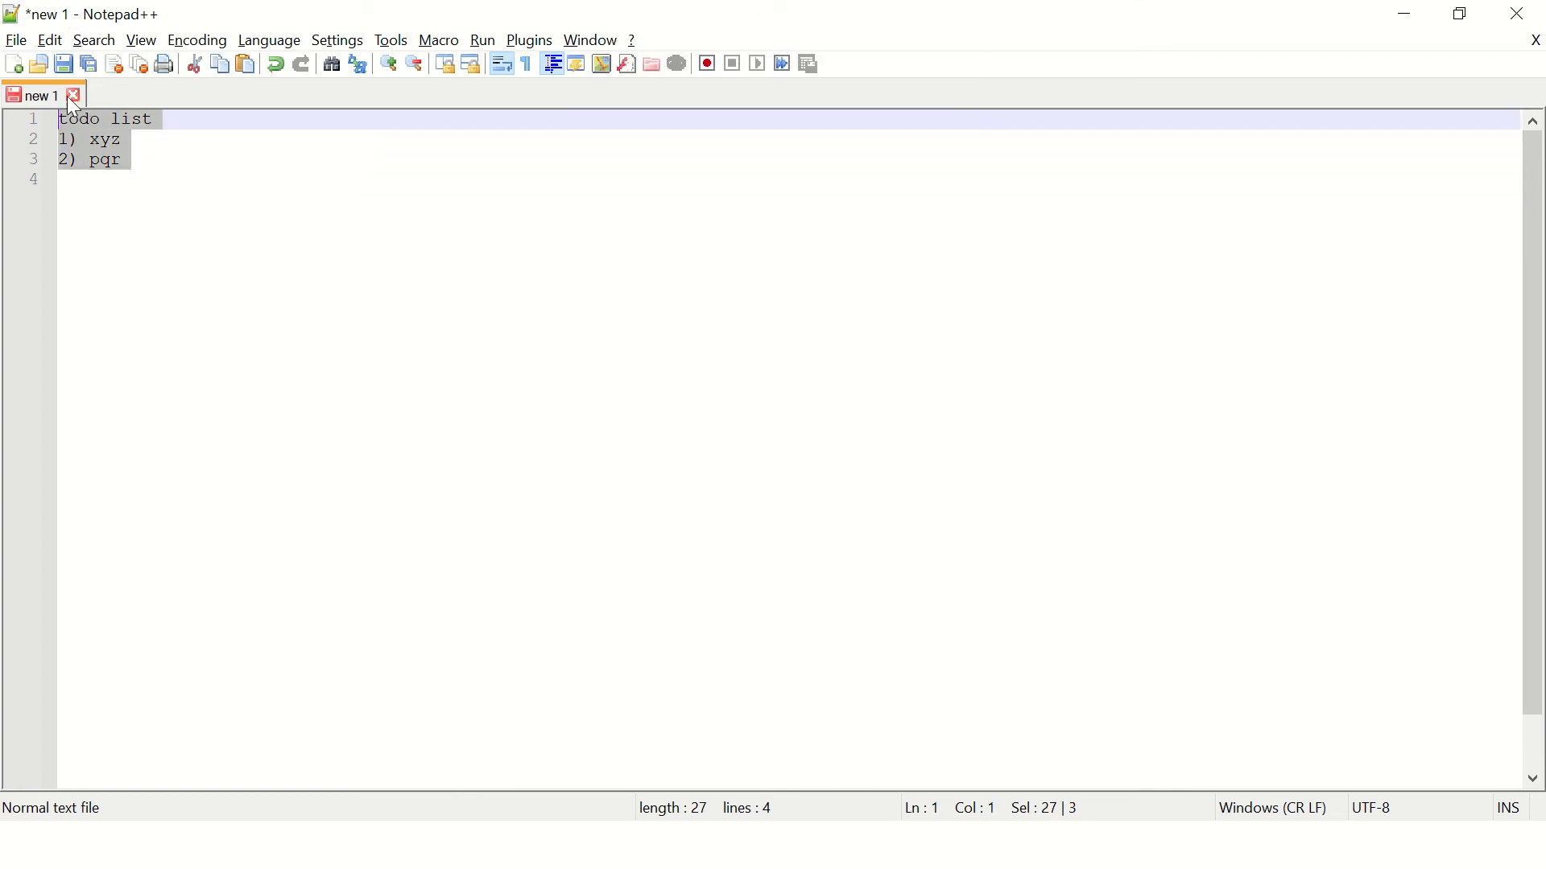
click(73, 95)
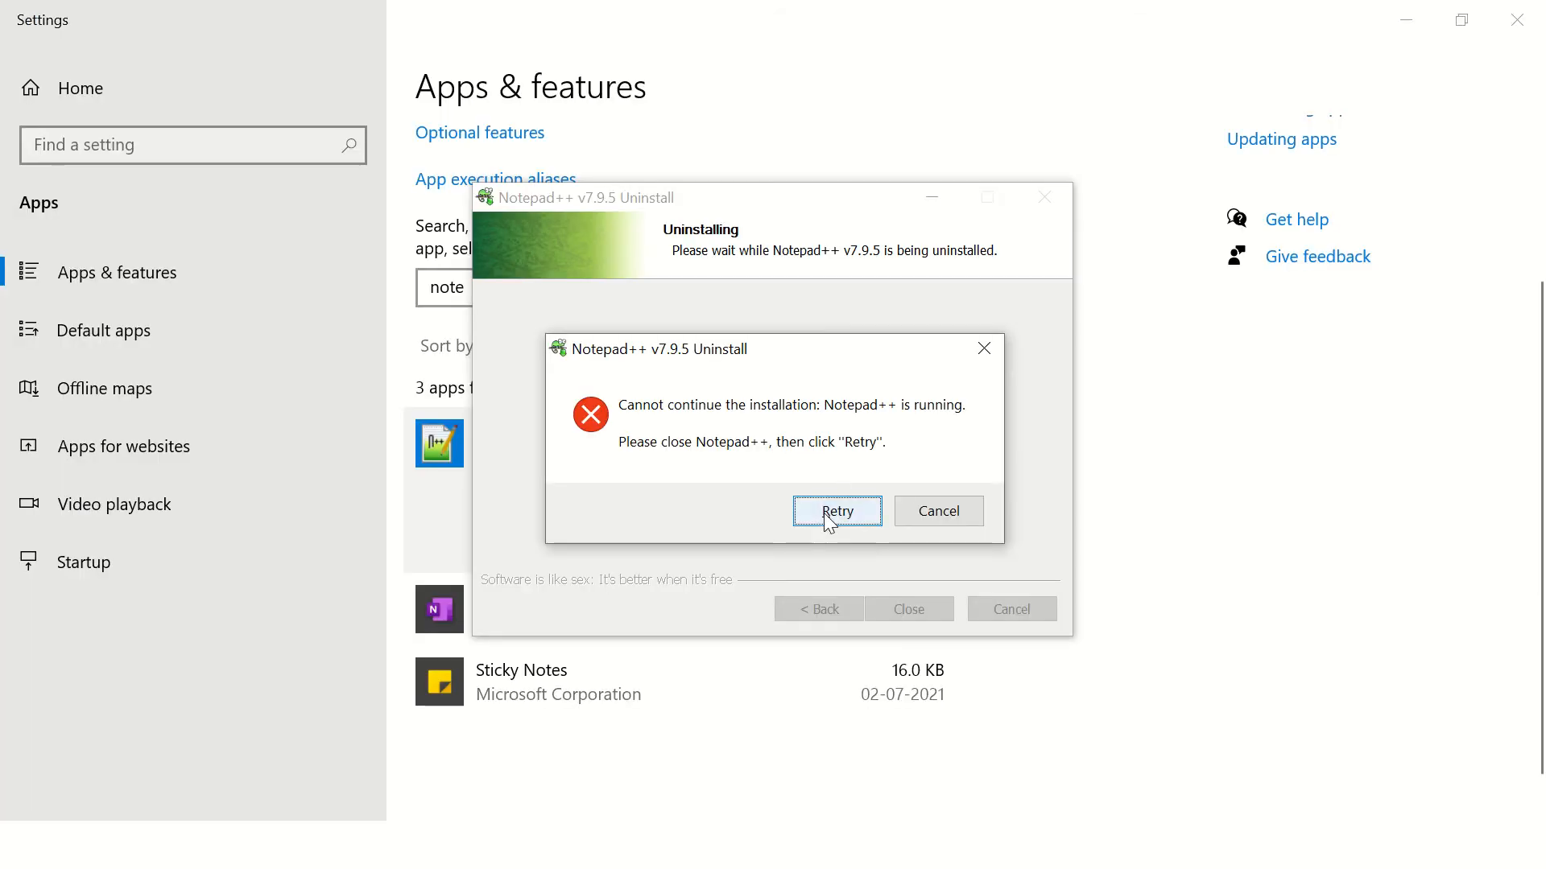
- Retry the uninstall, decline keeping custom settings, and dismiss the finished uninstaller
click(837, 511)
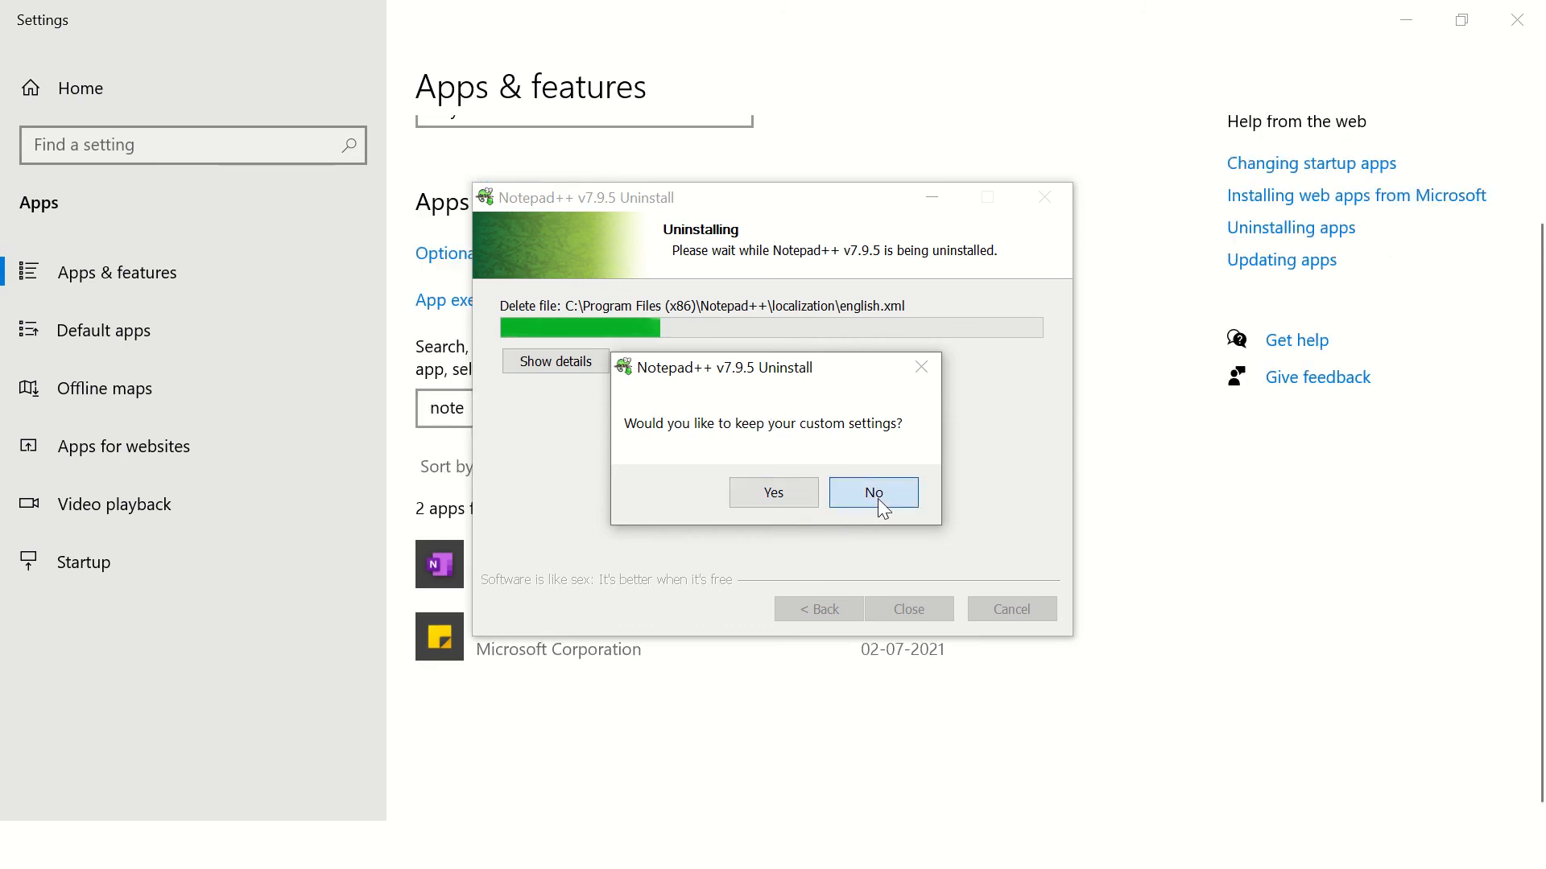
click(871, 492)
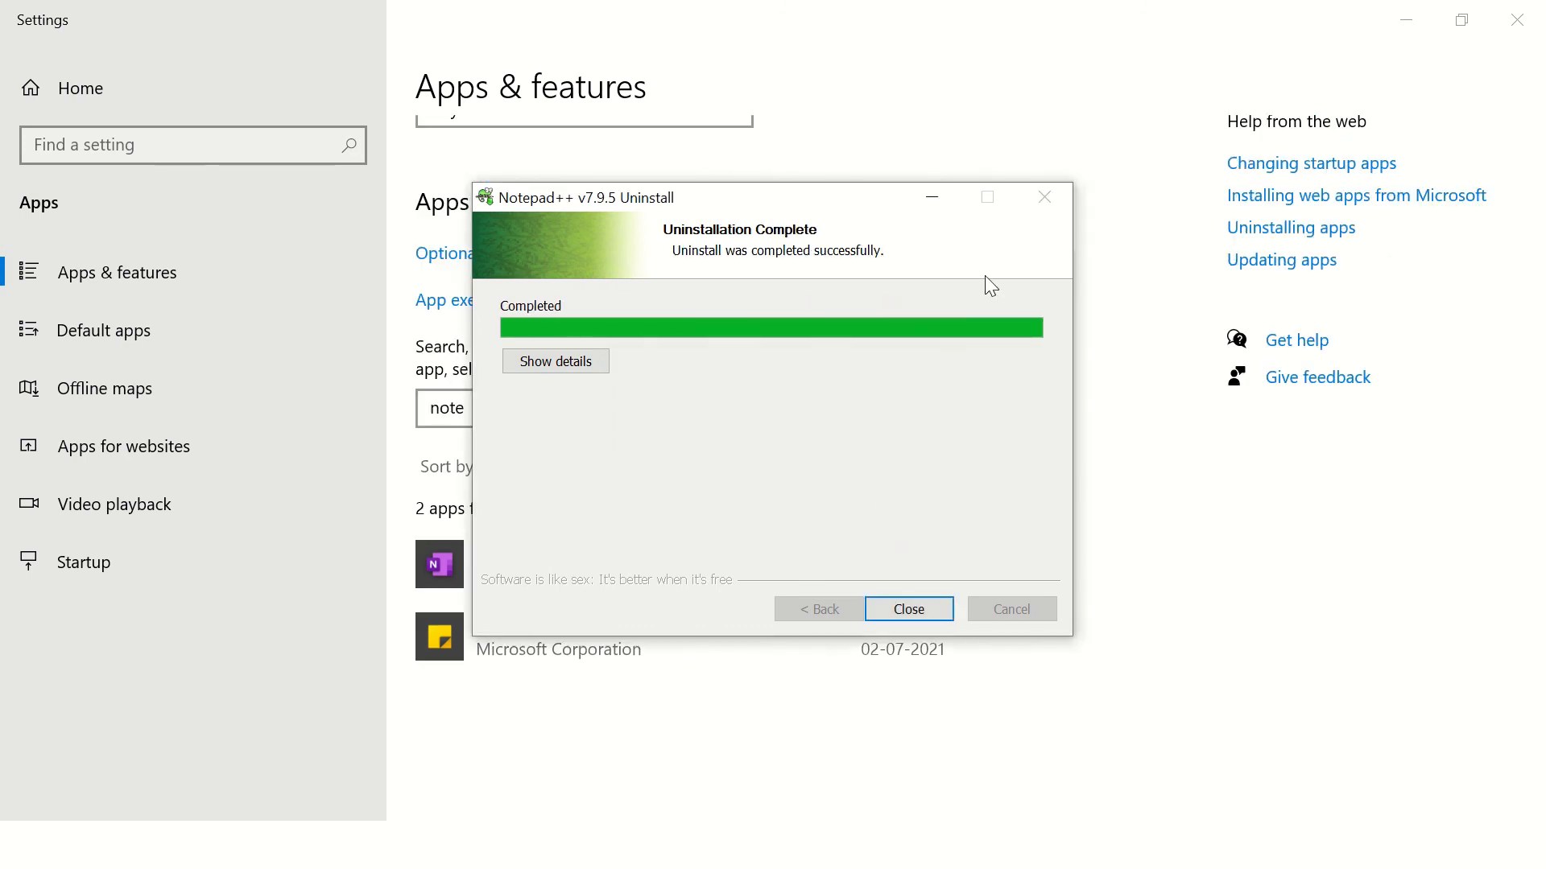
mouse_move(539, 394)
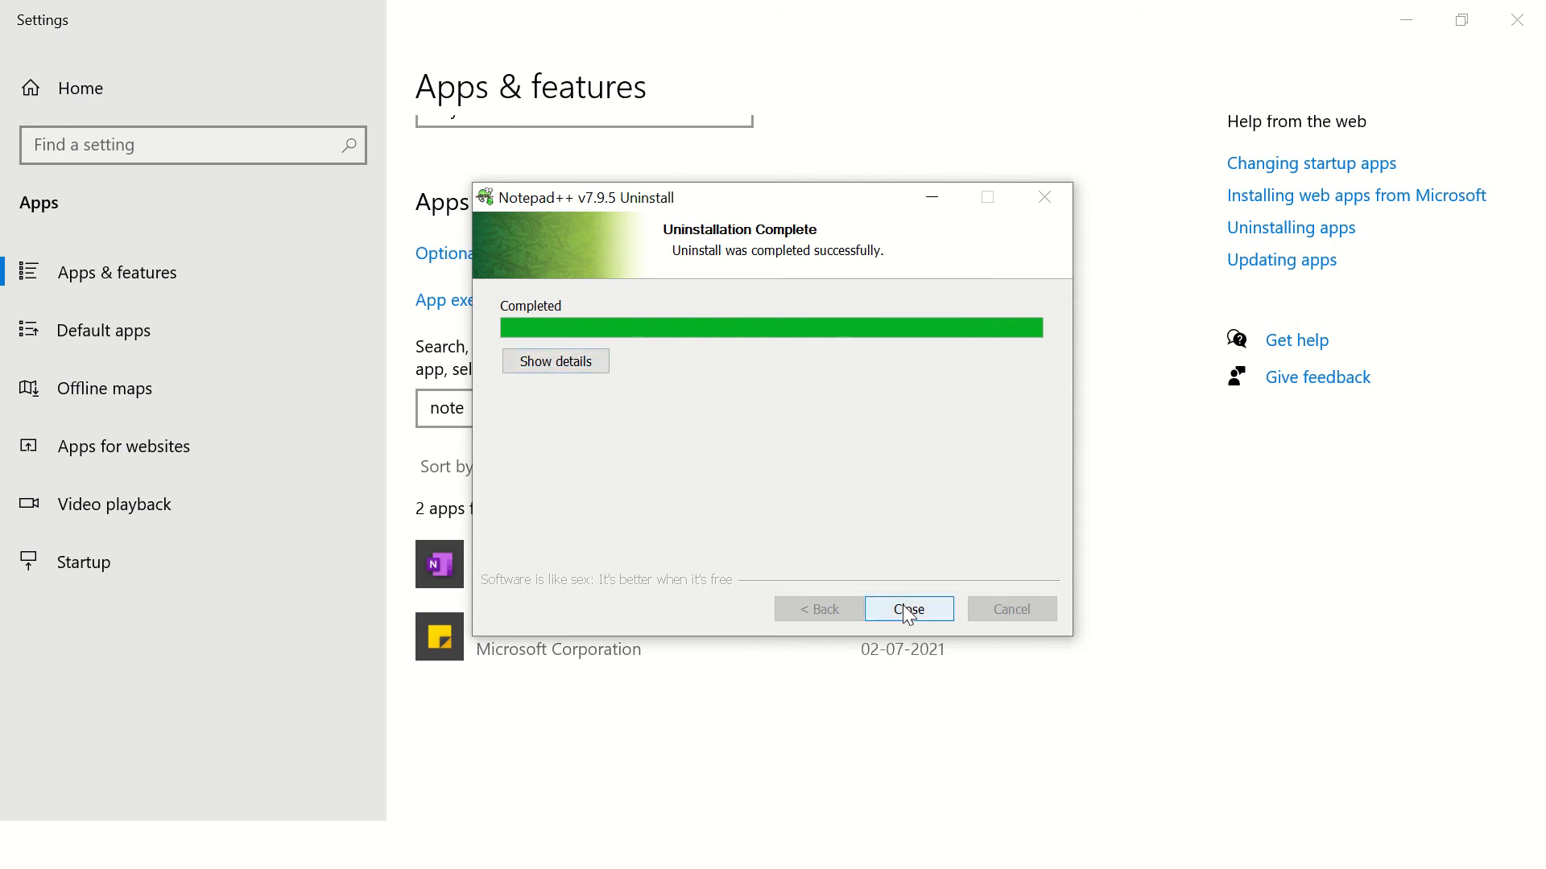
click(908, 608)
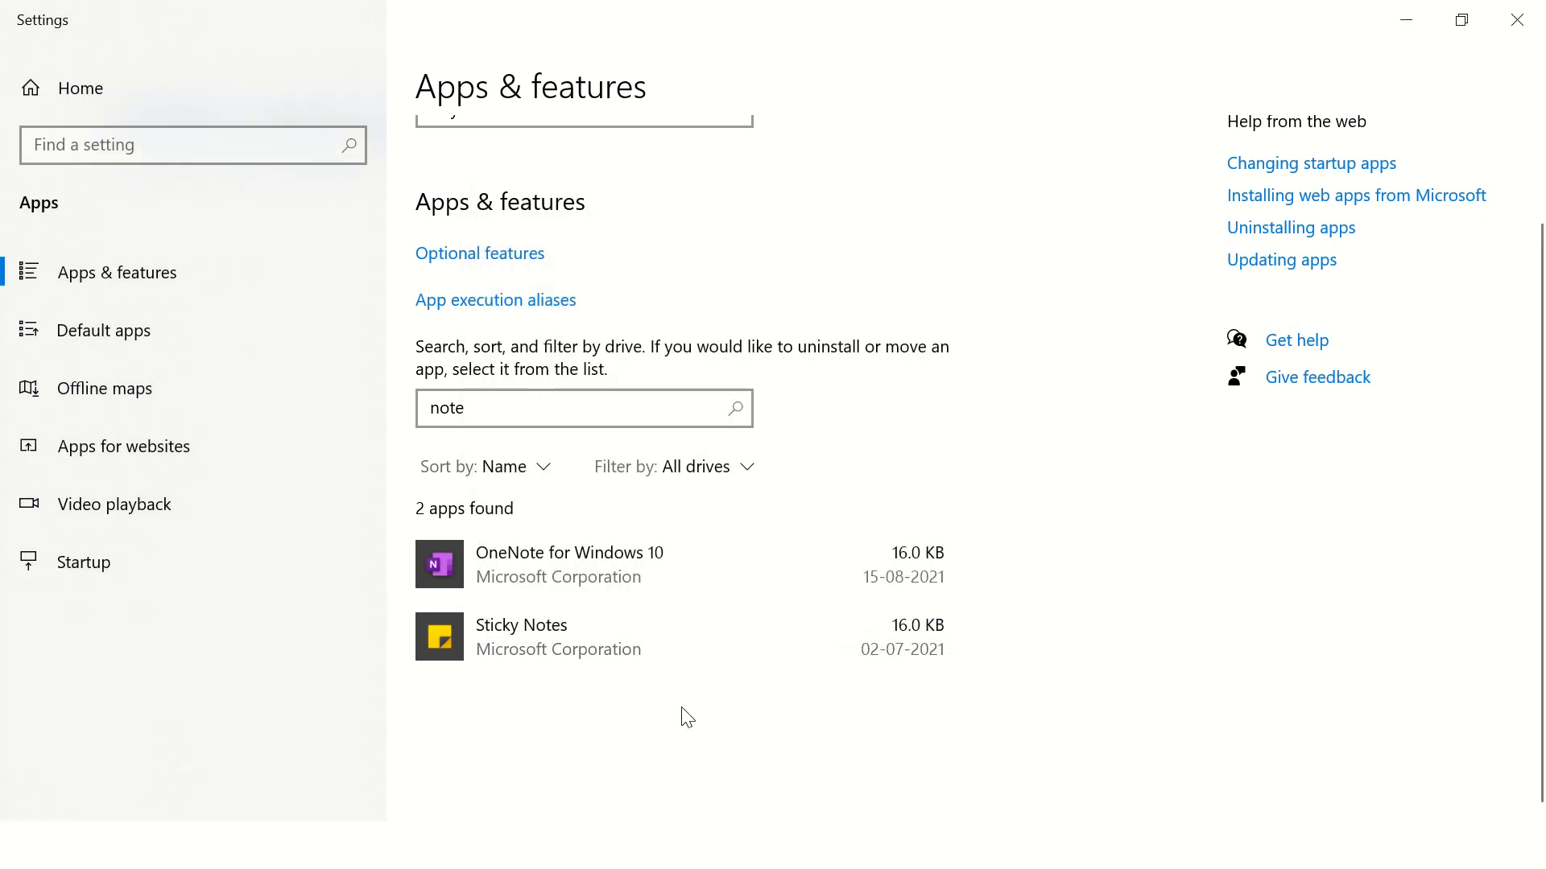
click(27, 846)
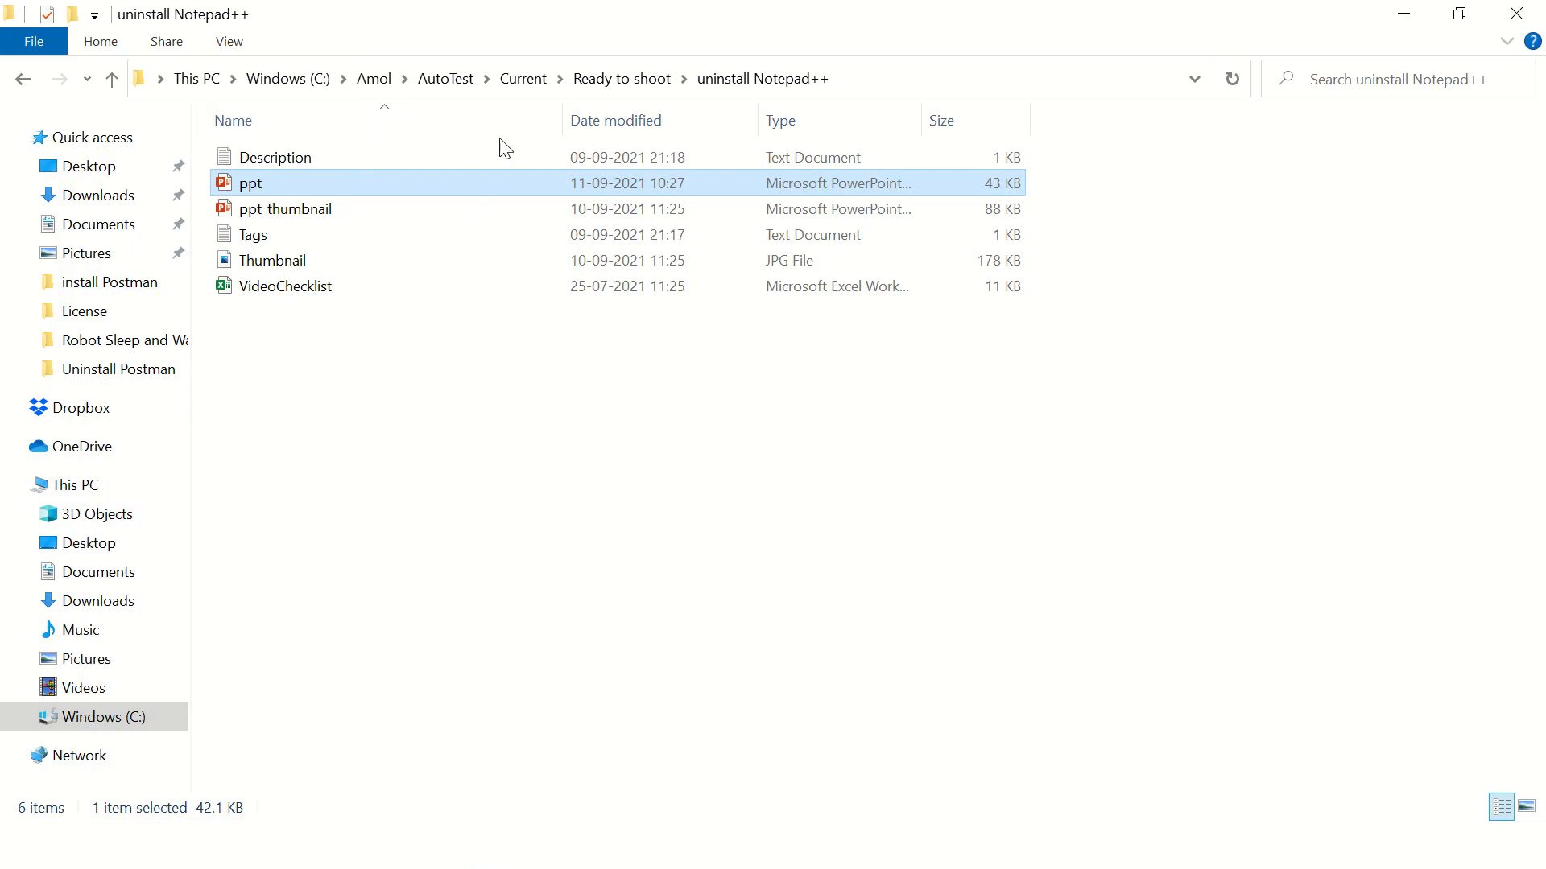
- Browse from C: through Users to AppData and Local, checking for Notepad++ leftovers
click(445, 78)
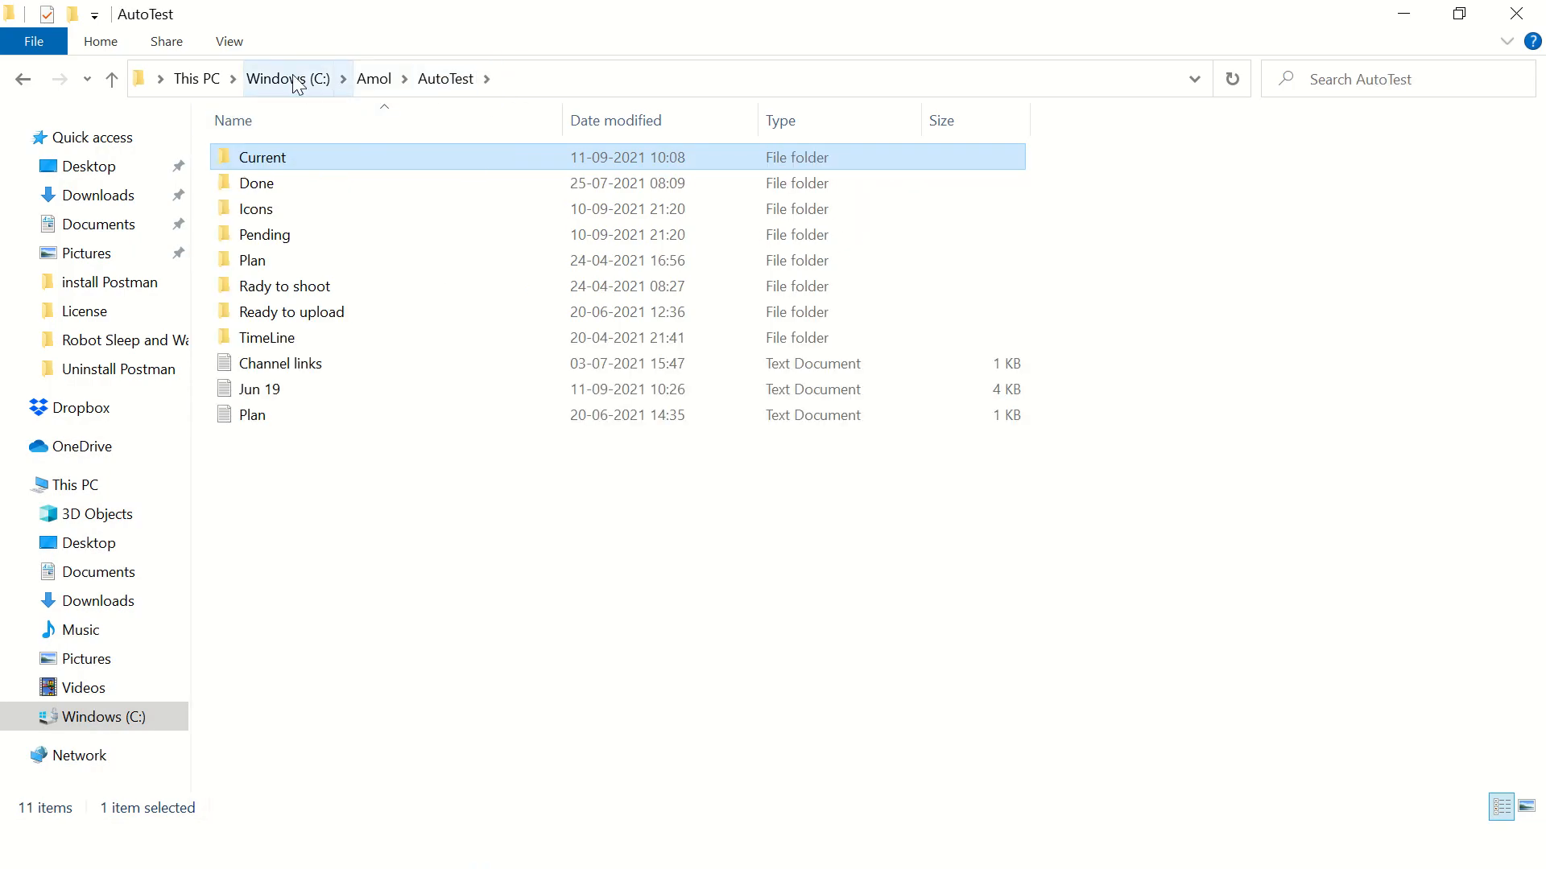
click(286, 78)
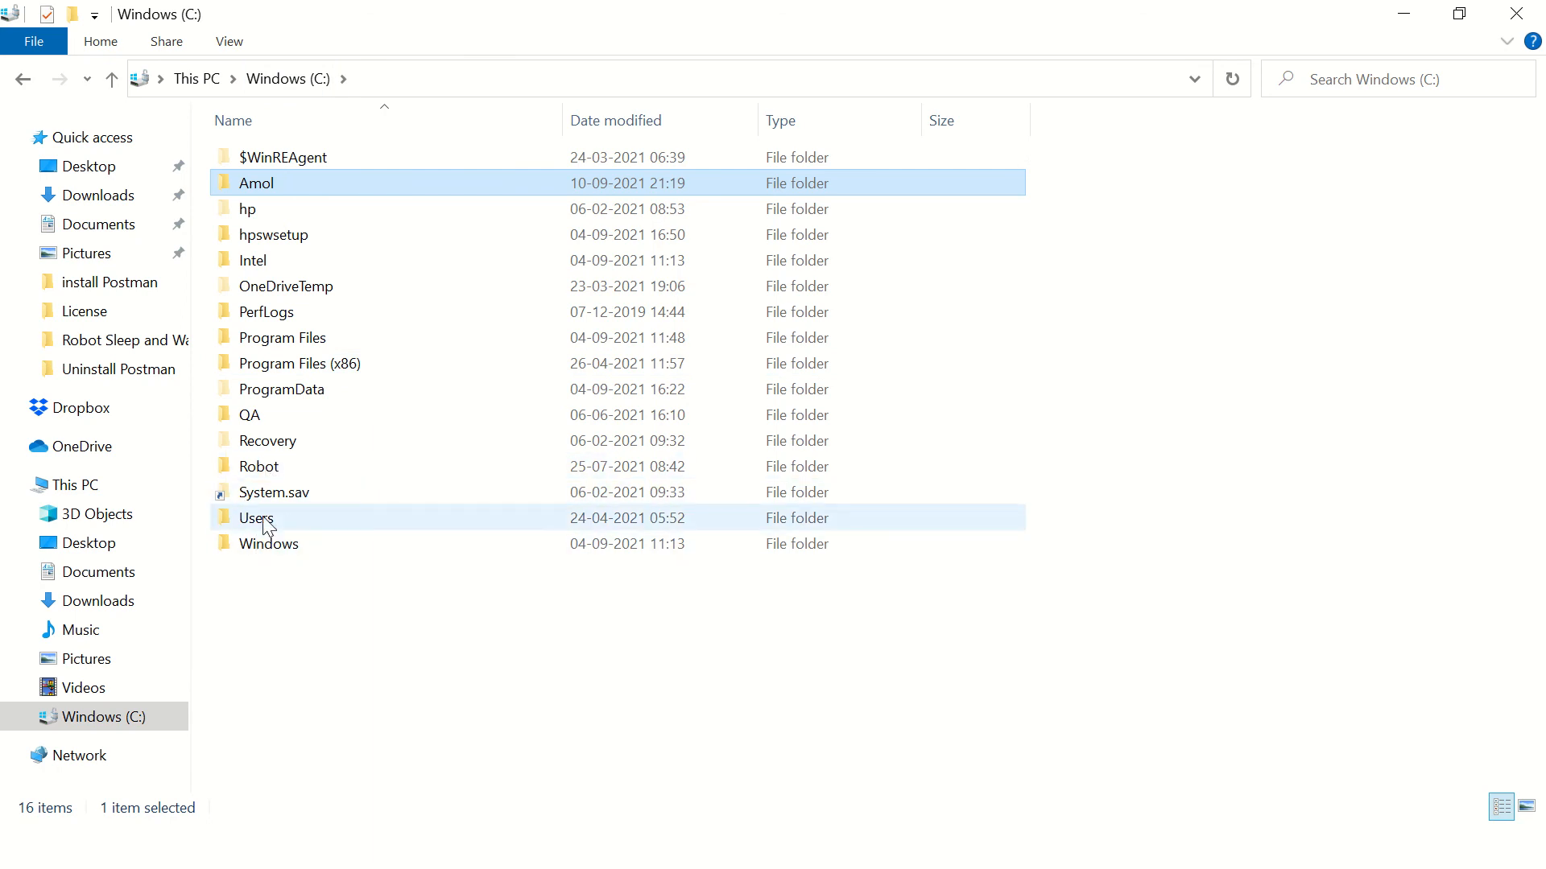
double_click(256, 518)
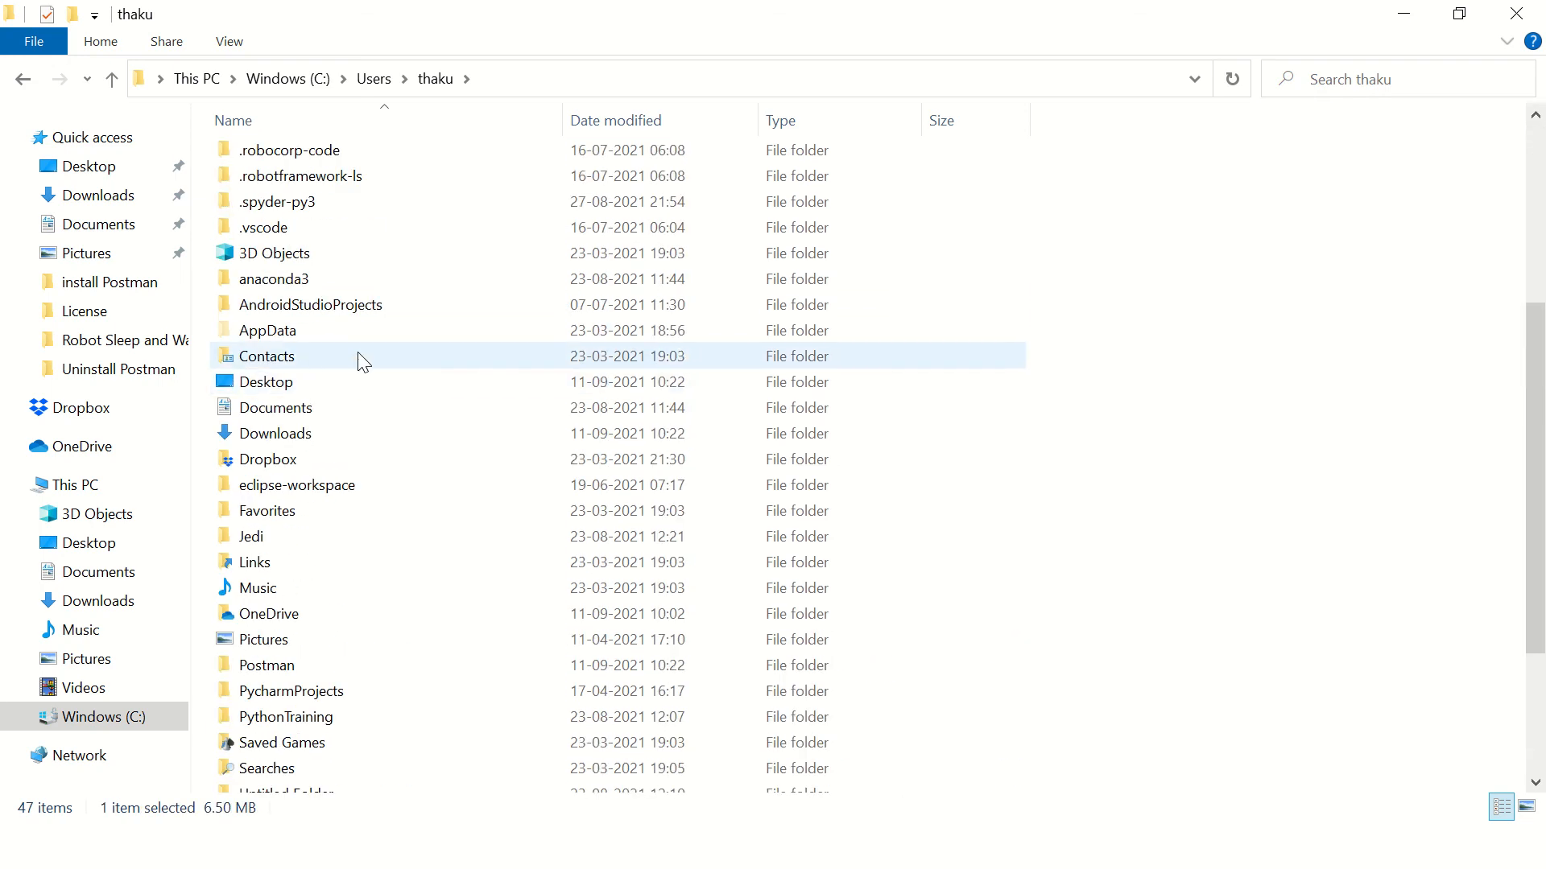
double_click(266, 330)
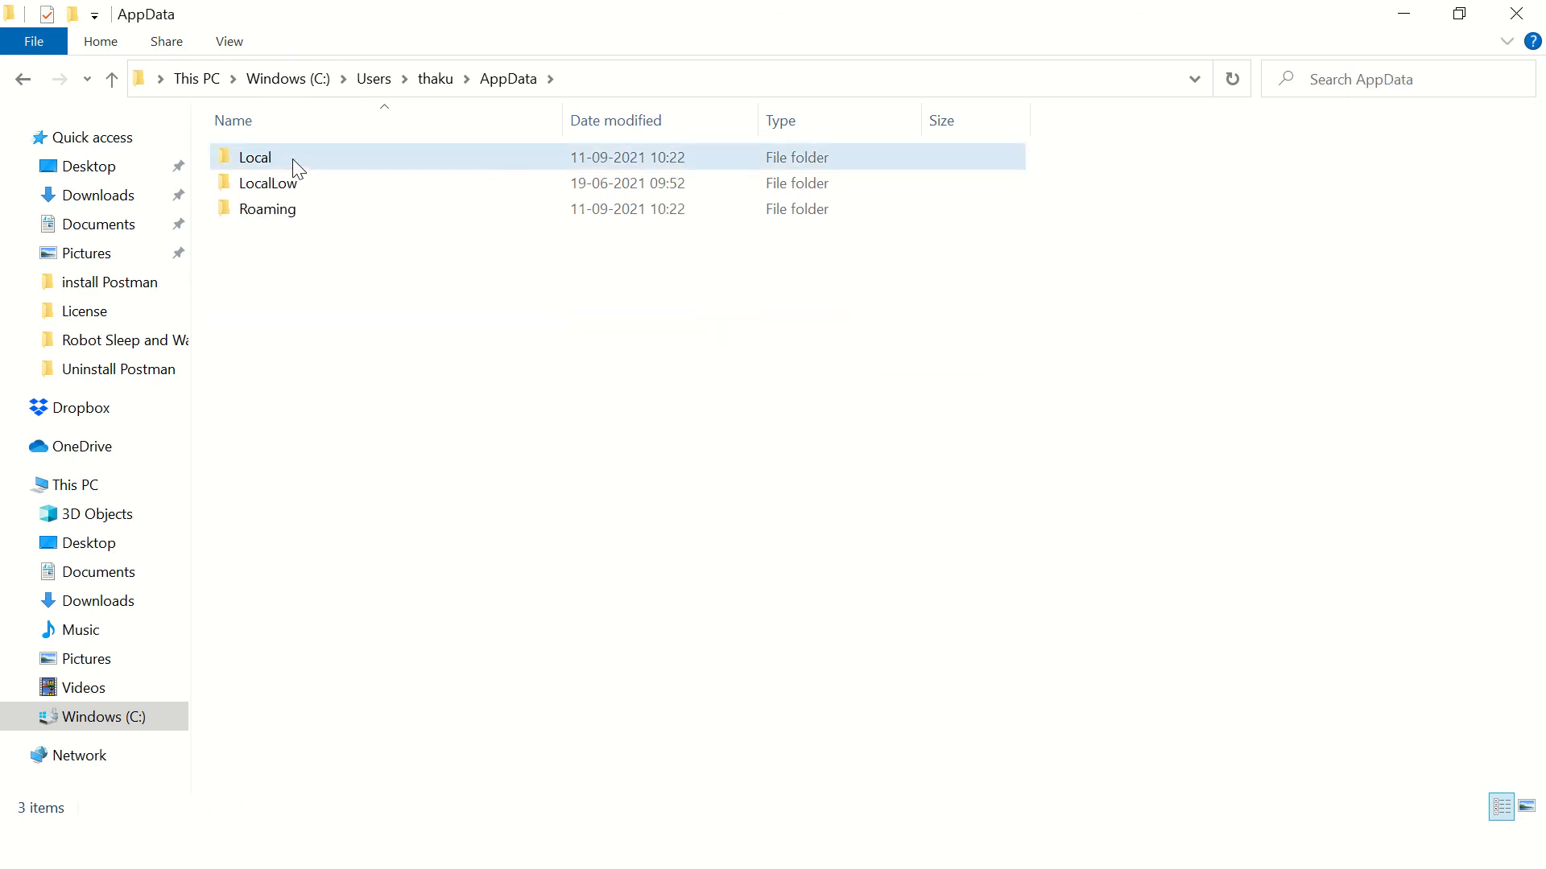
double_click(255, 157)
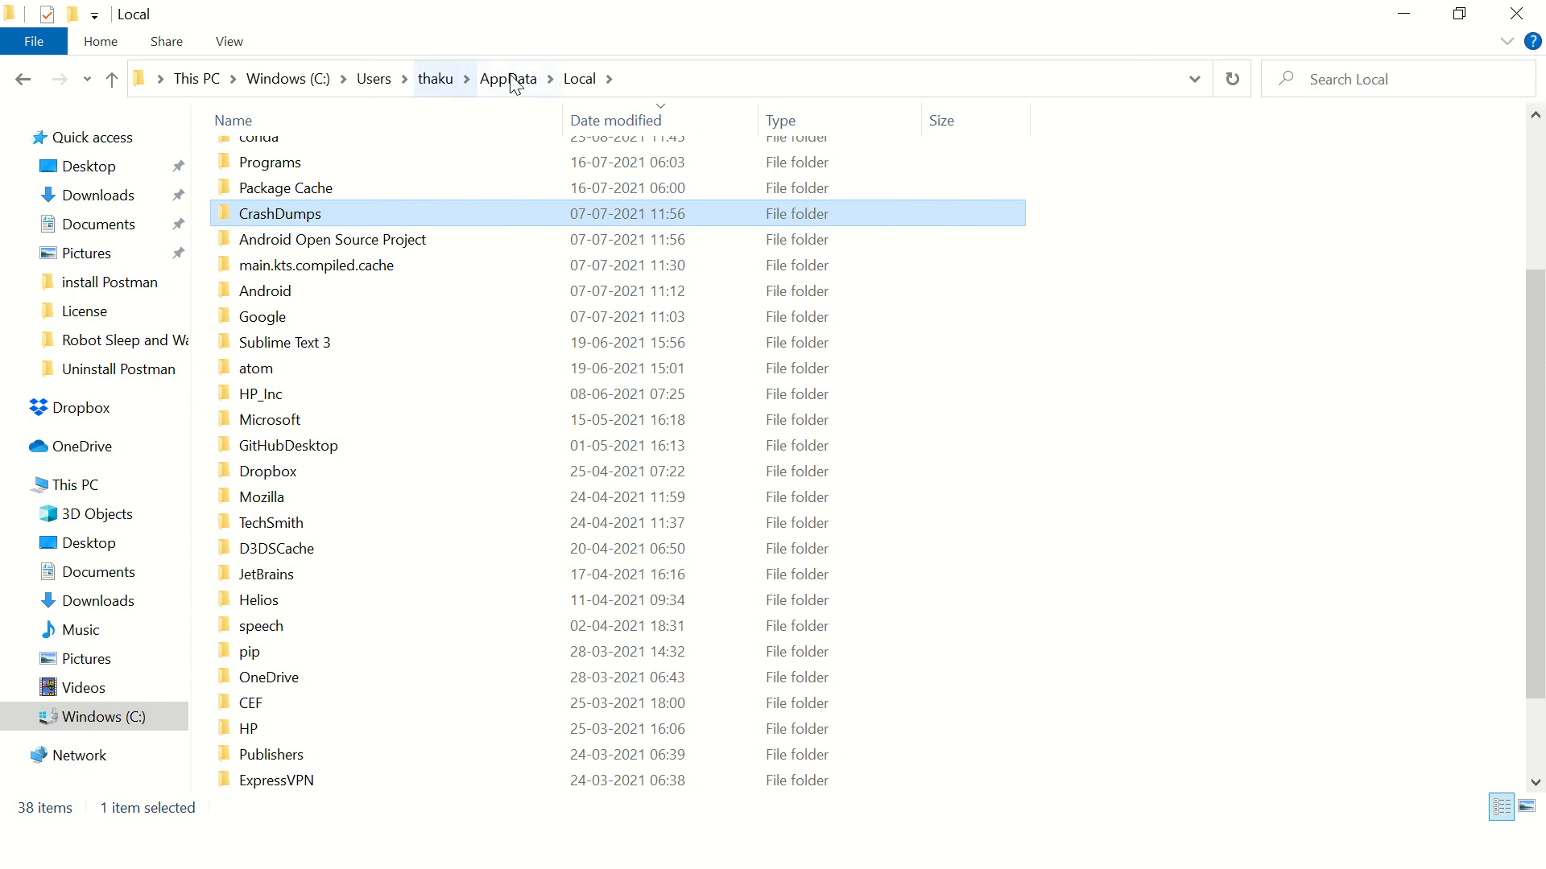
click(509, 78)
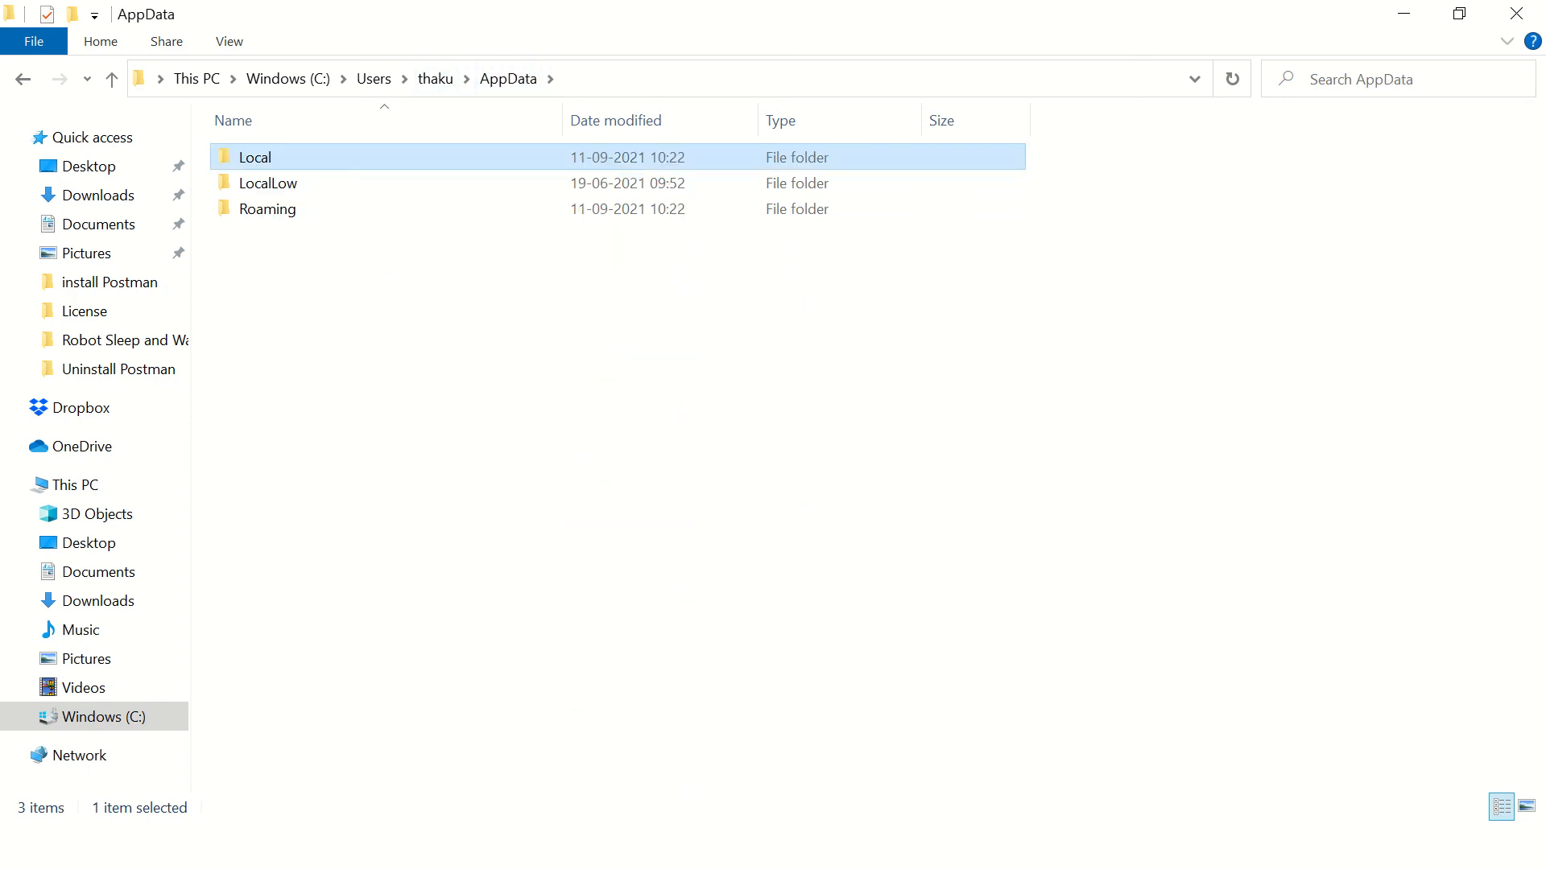
click(27, 846)
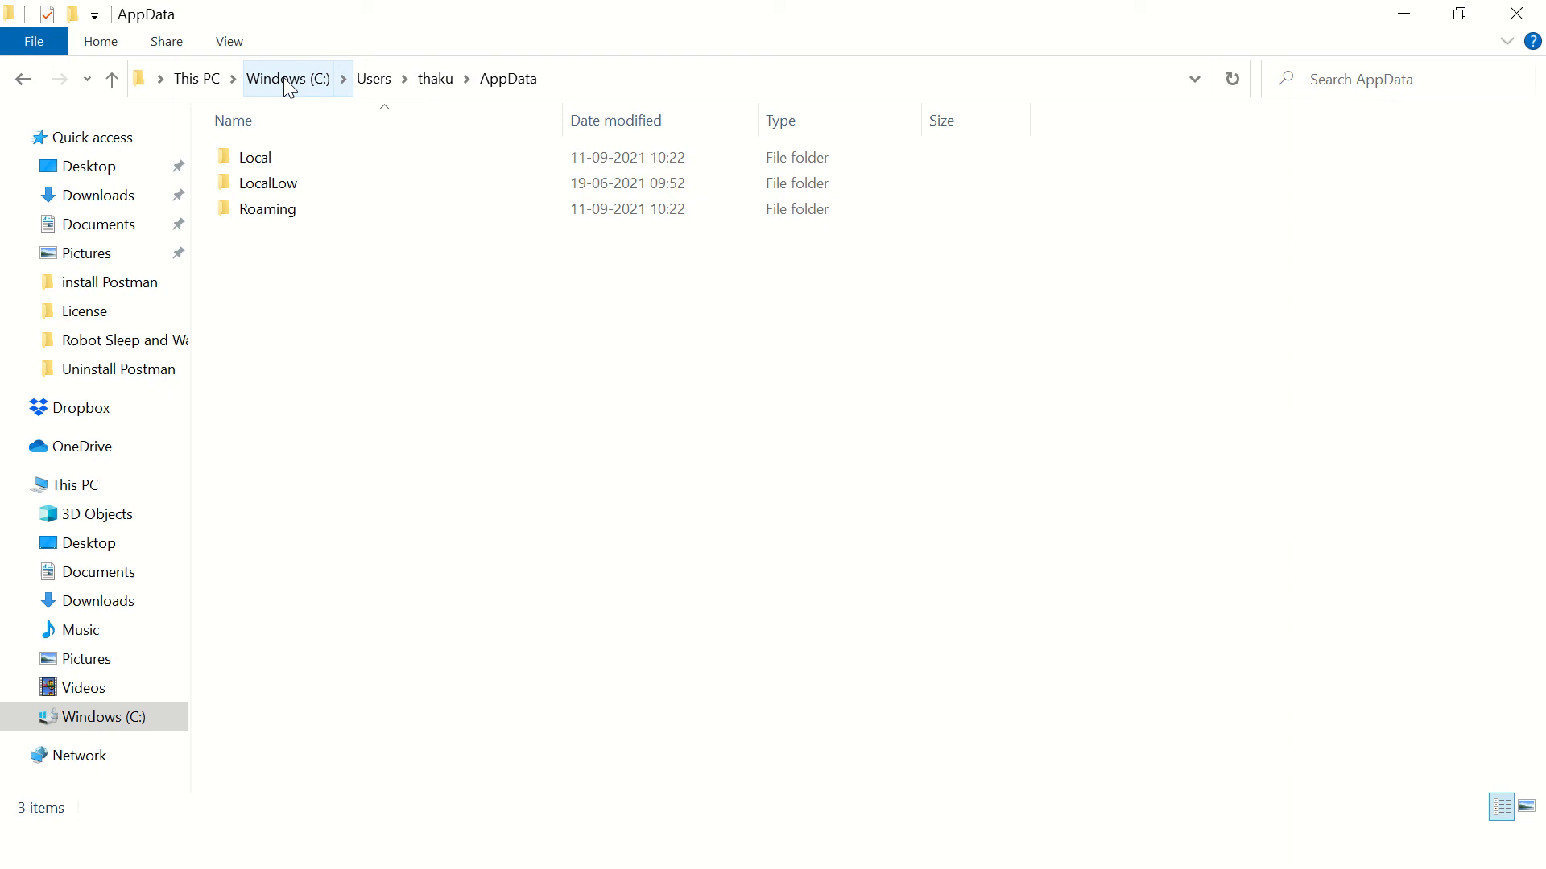
- Delete the Notepad++ folder in C:\Program Files (x86), granting administrator permission
click(288, 79)
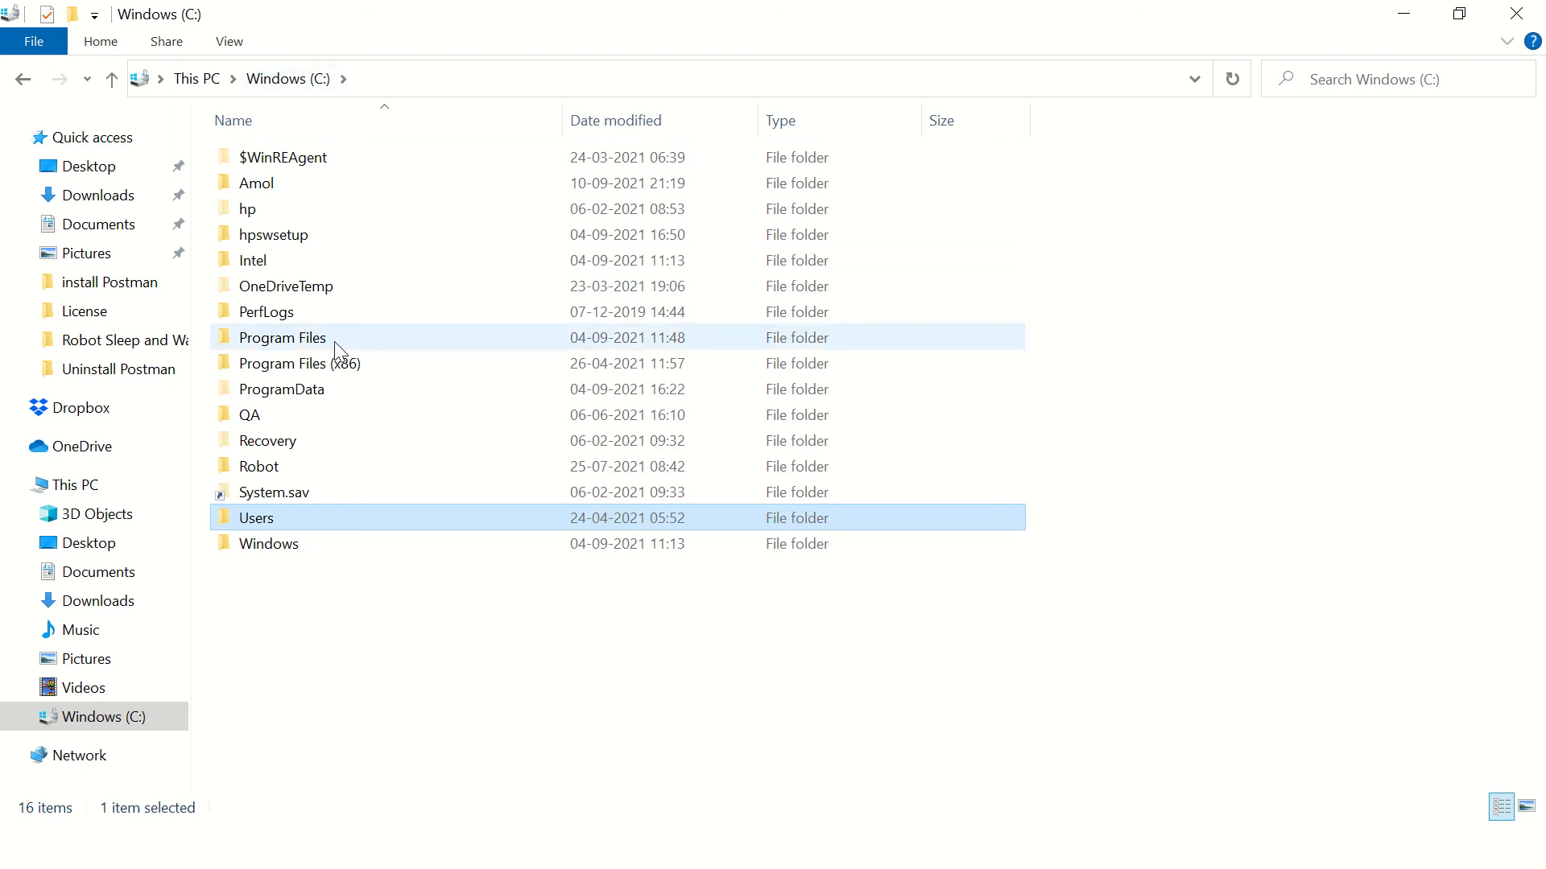
mouse_move(284, 346)
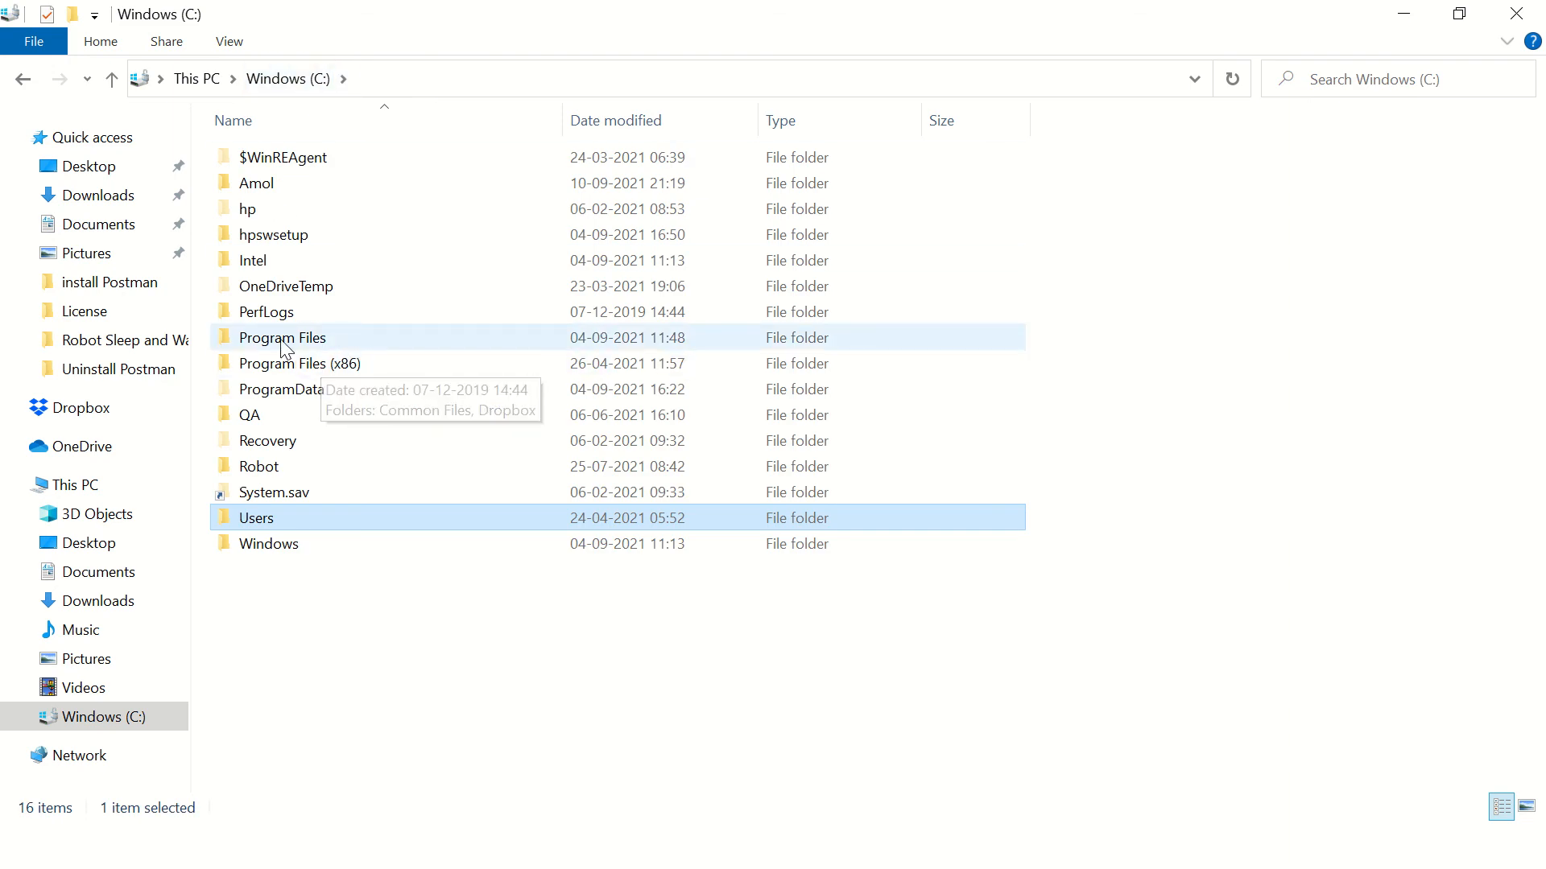
double_click(298, 363)
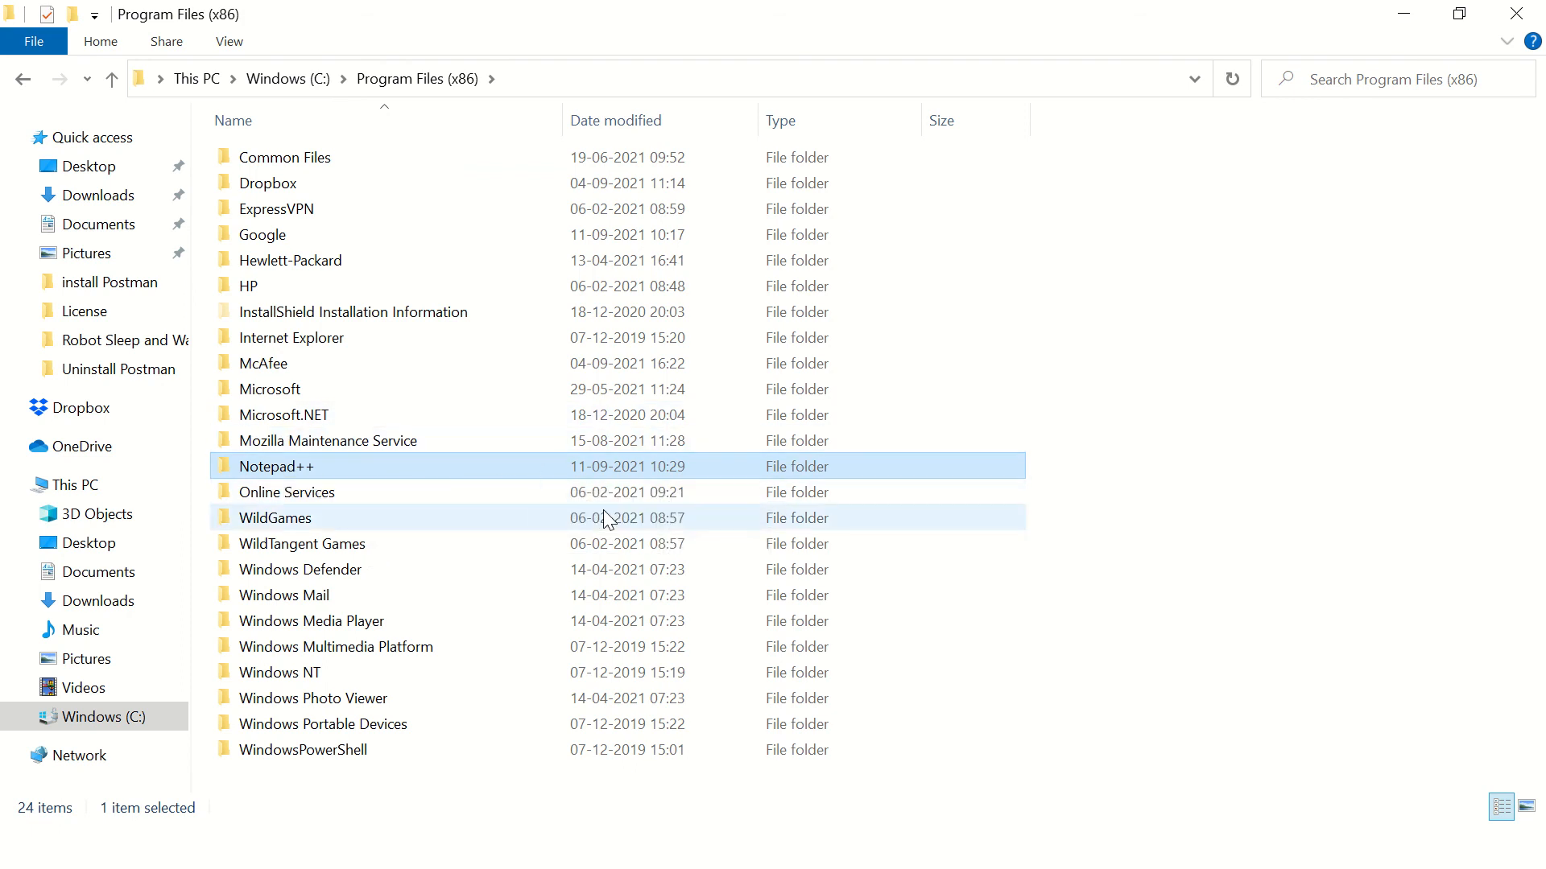
key(Delete)
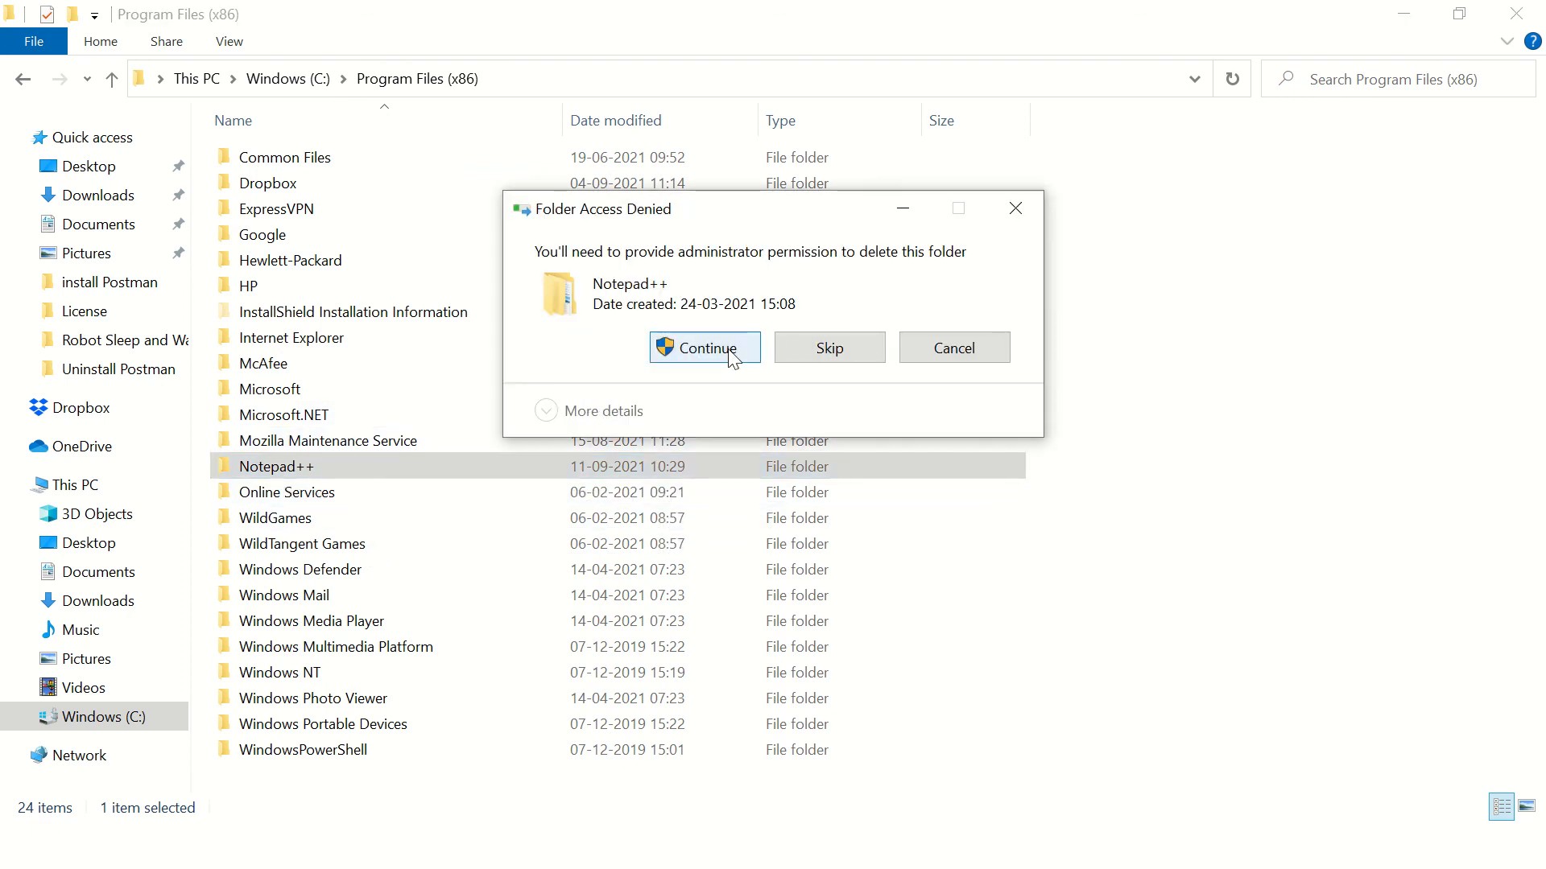
click(704, 347)
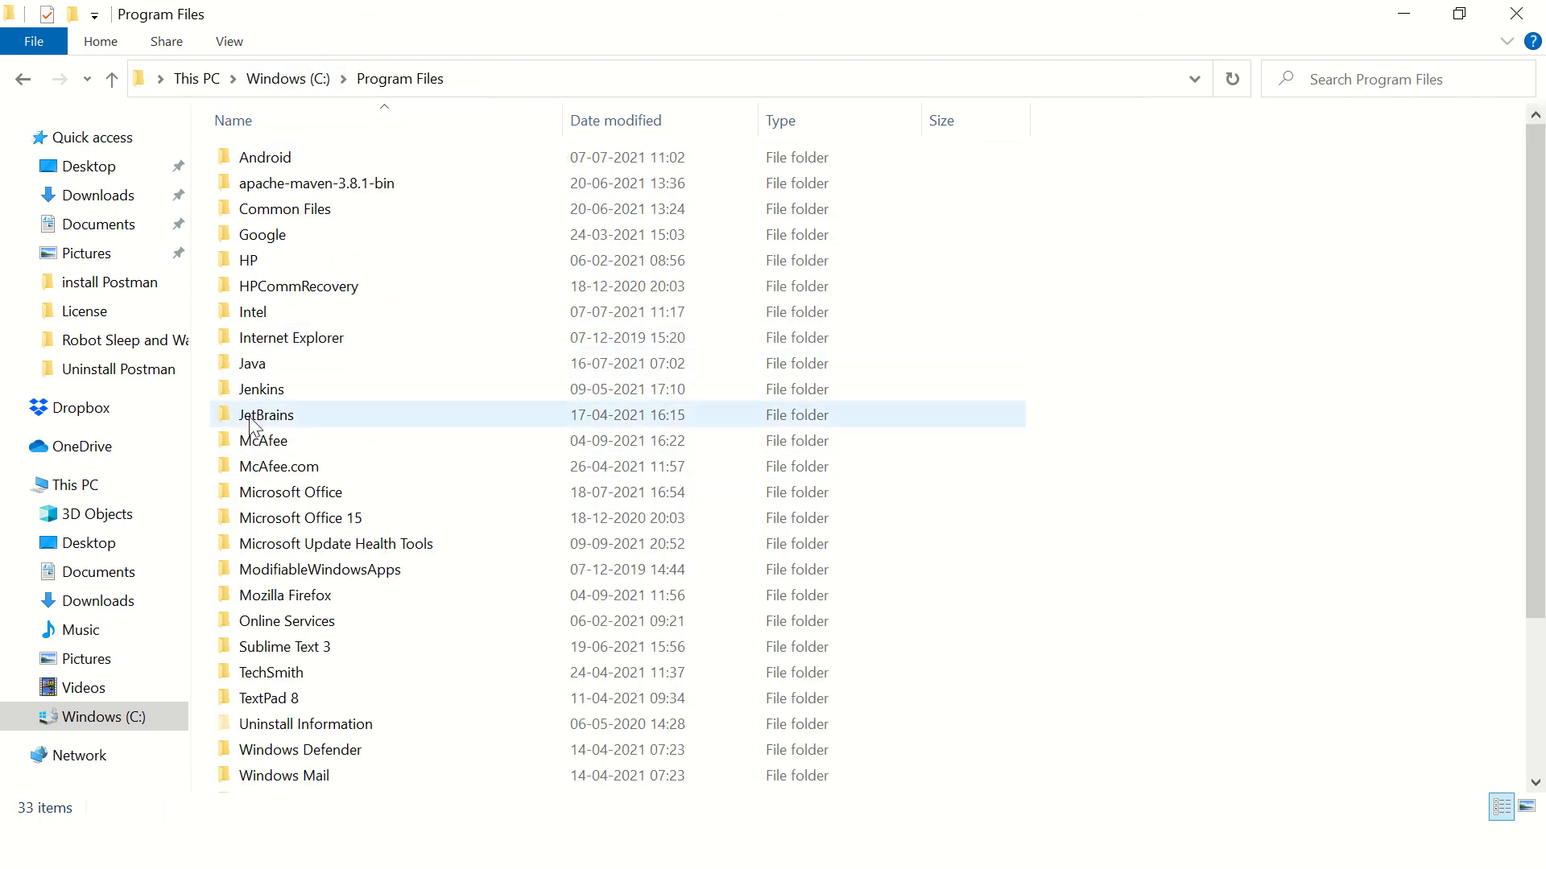
click(290, 492)
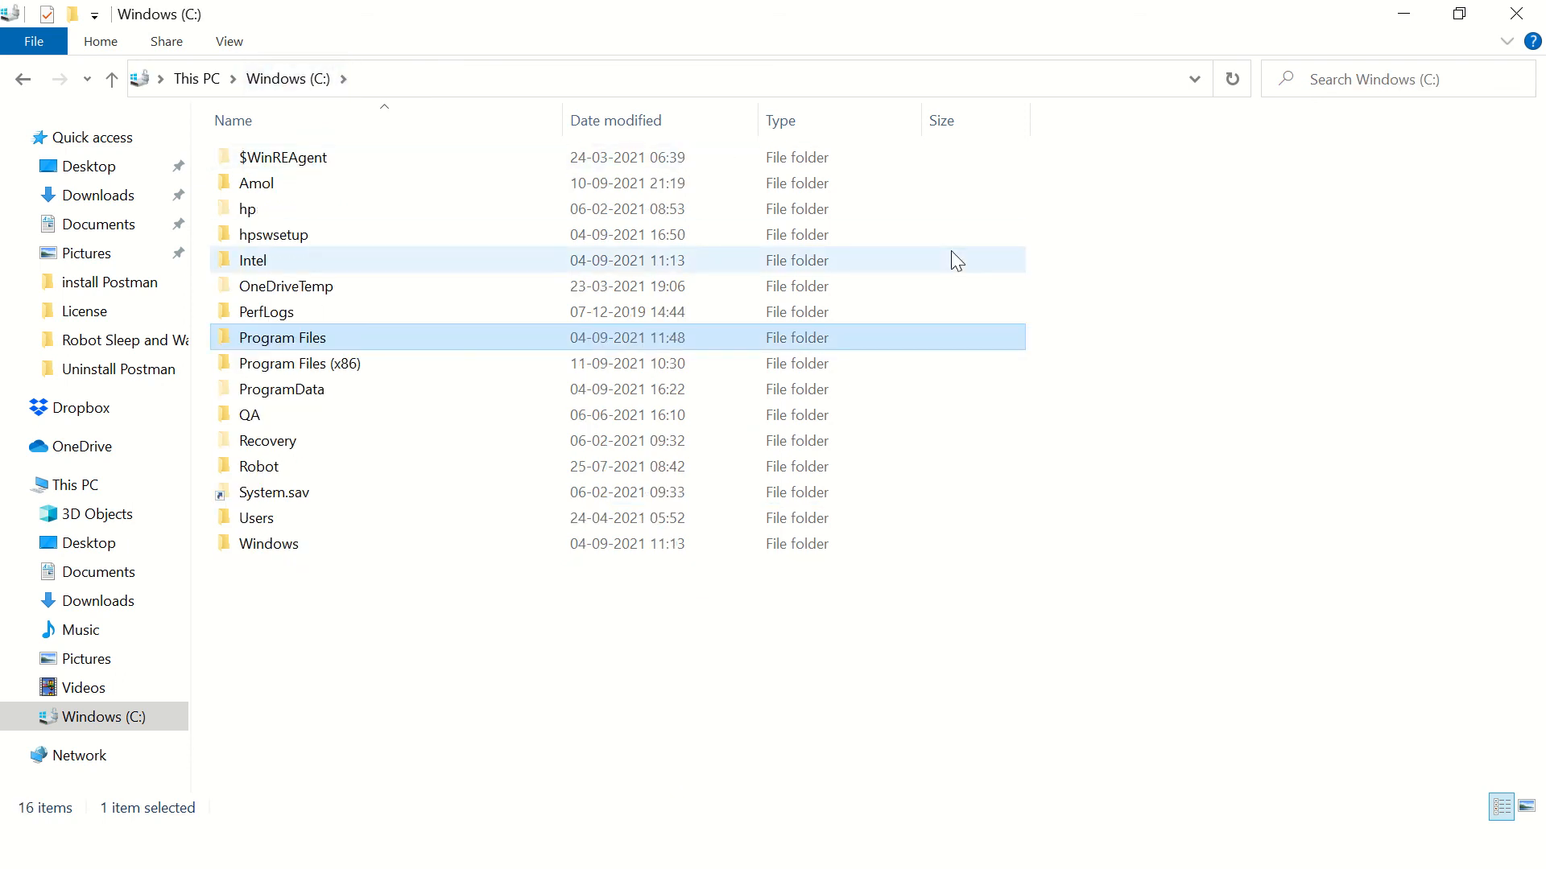
key(alt+tab)
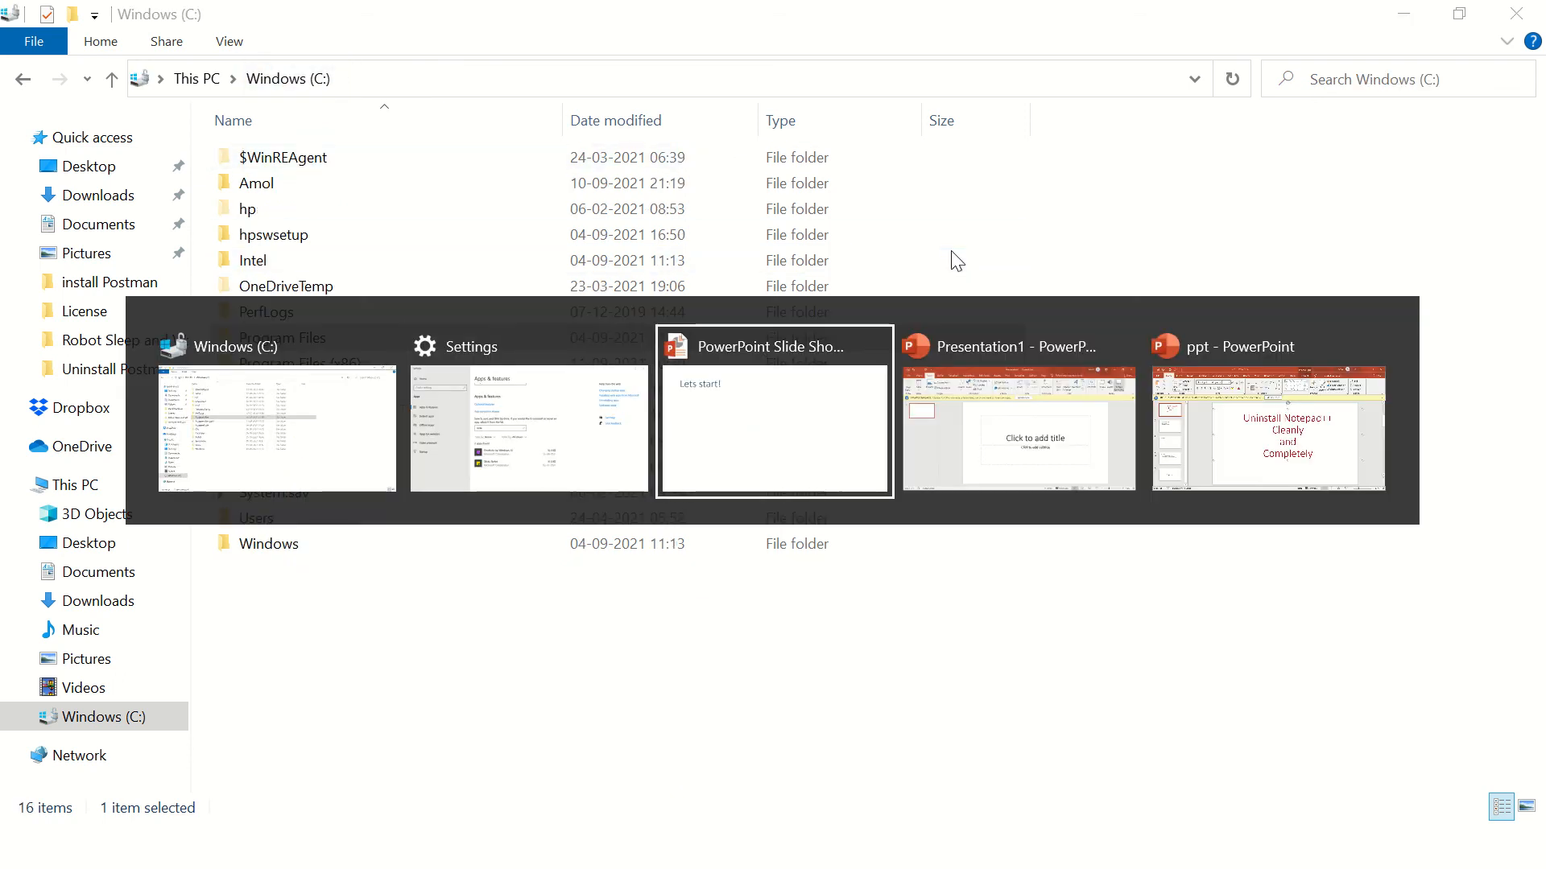